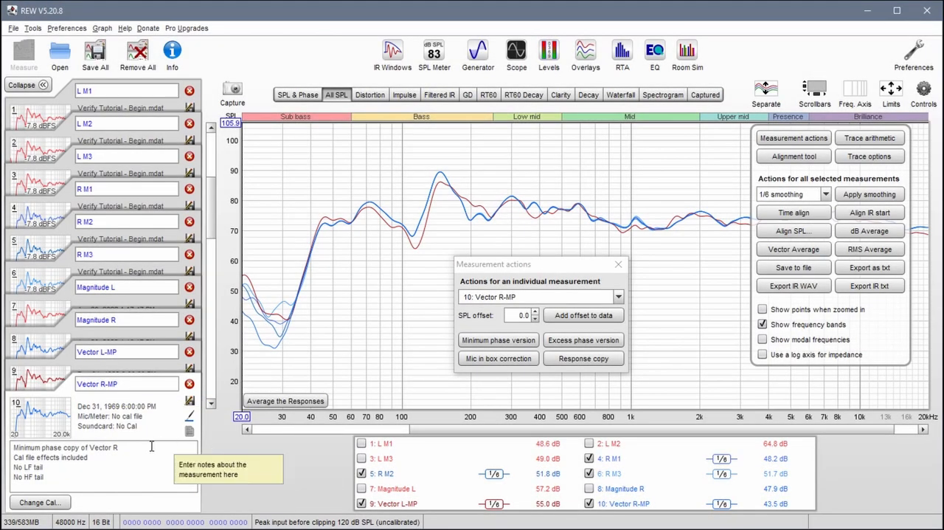
{"action": "mouse_move", "coordinate": [48, 318]}
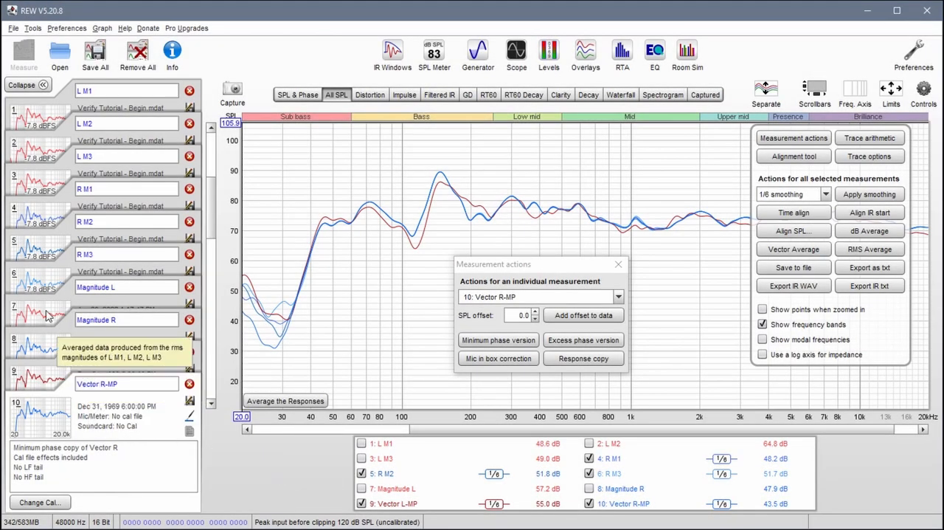
Select the averaged Magnitude L measurement in the measurements list.
{"action": "left_click", "coordinate": [37, 316]}
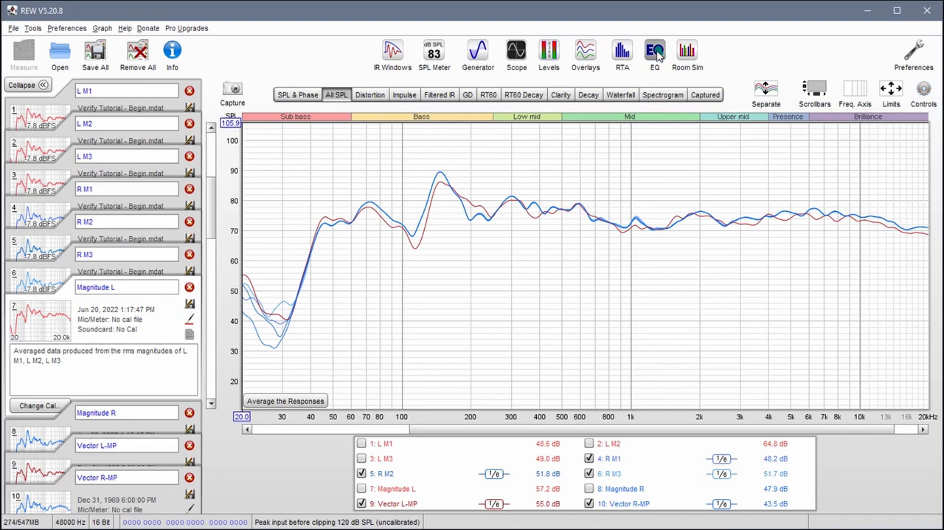
Bring up EQ for Magnitude L and confirm rePhase is the equaliser in use.
{"action": "left_click", "coordinate": [653, 51]}
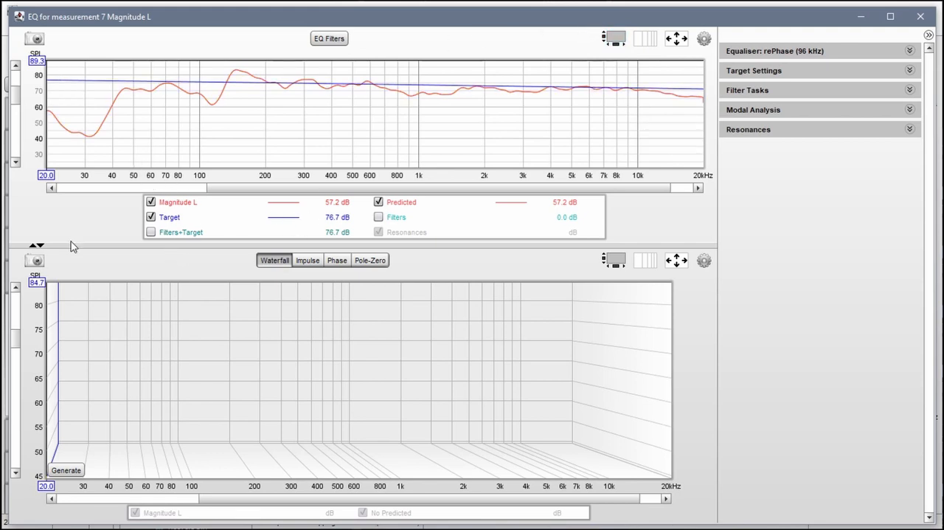
{"action": "mouse_move", "coordinate": [42, 254]}
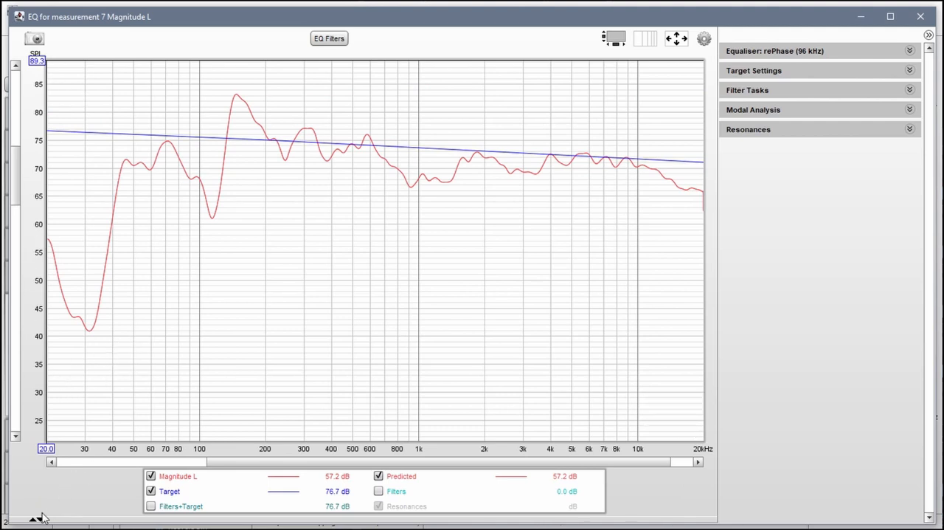
{"action": "mouse_move", "coordinate": [35, 520]}
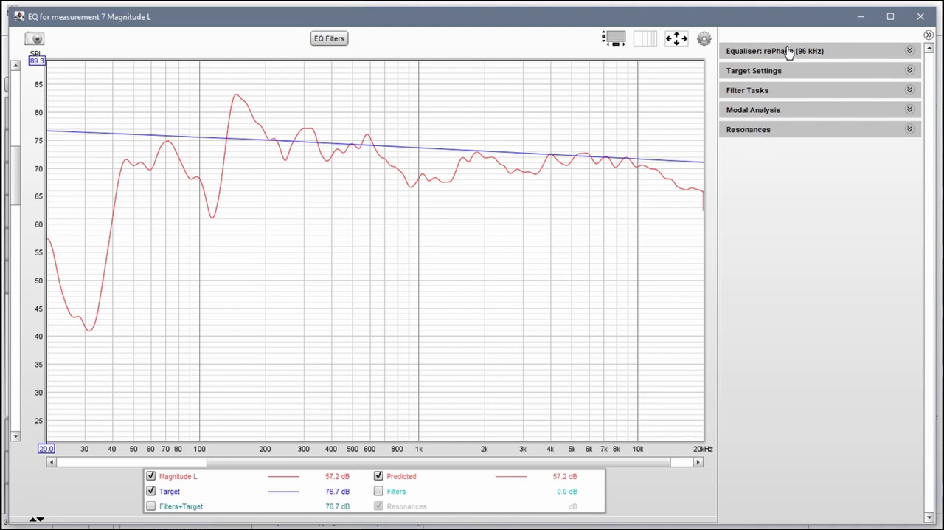
{"action": "left_click", "coordinate": [905, 52]}
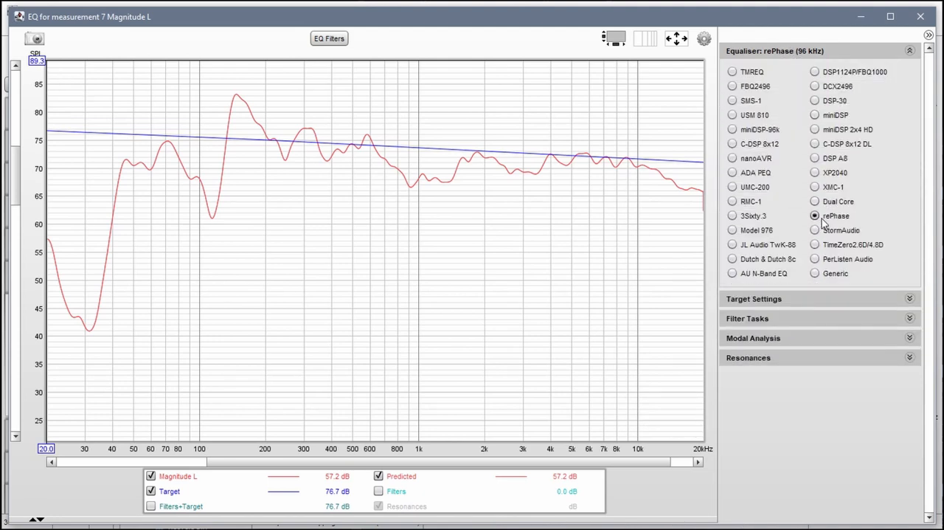
{"action": "left_click", "coordinate": [906, 51]}
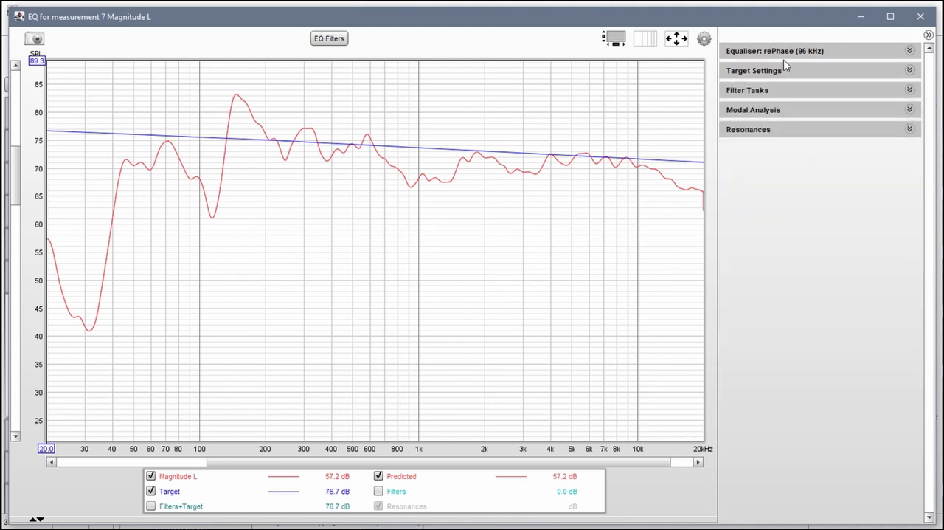
Enable the room curve in the Magnitude L target settings.
{"action": "left_click", "coordinate": [749, 70]}
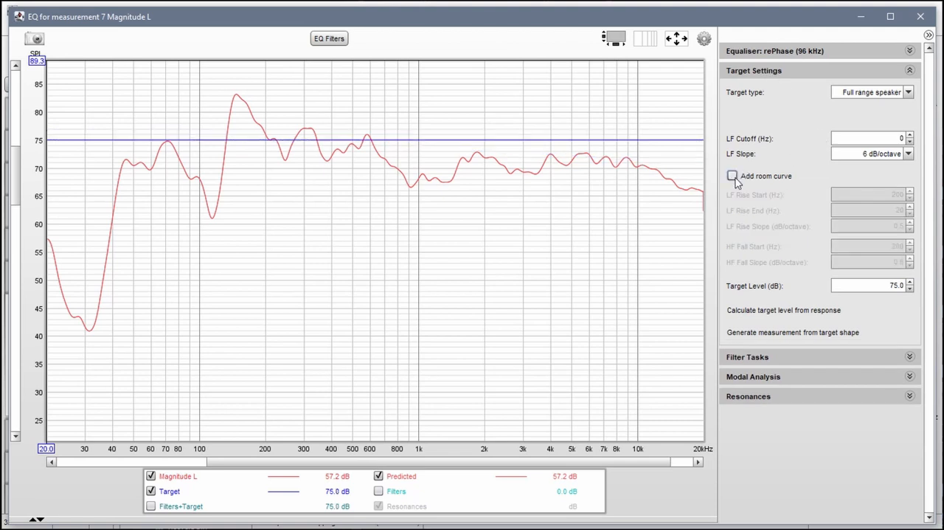
{"action": "left_click", "coordinate": [732, 176]}
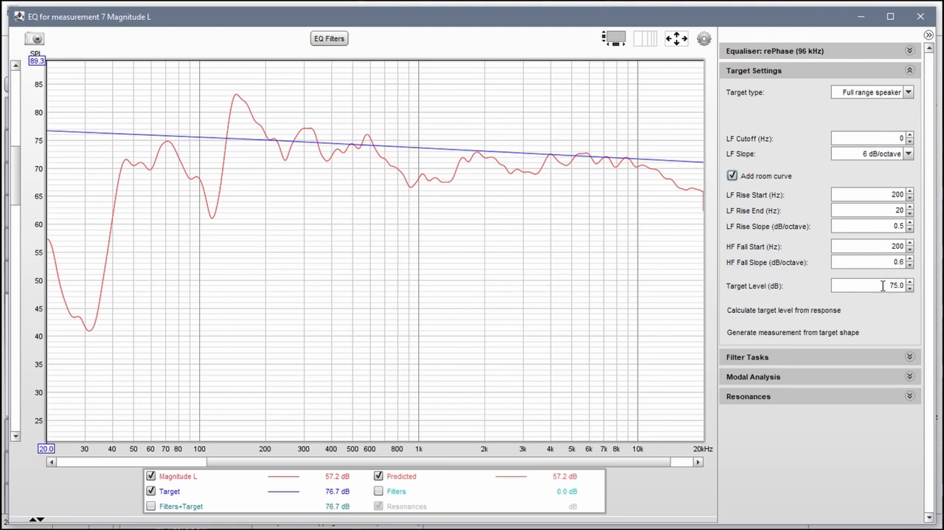
Lower the target level step by step down to 66 dB.
{"action": "left_click", "coordinate": [912, 292]}
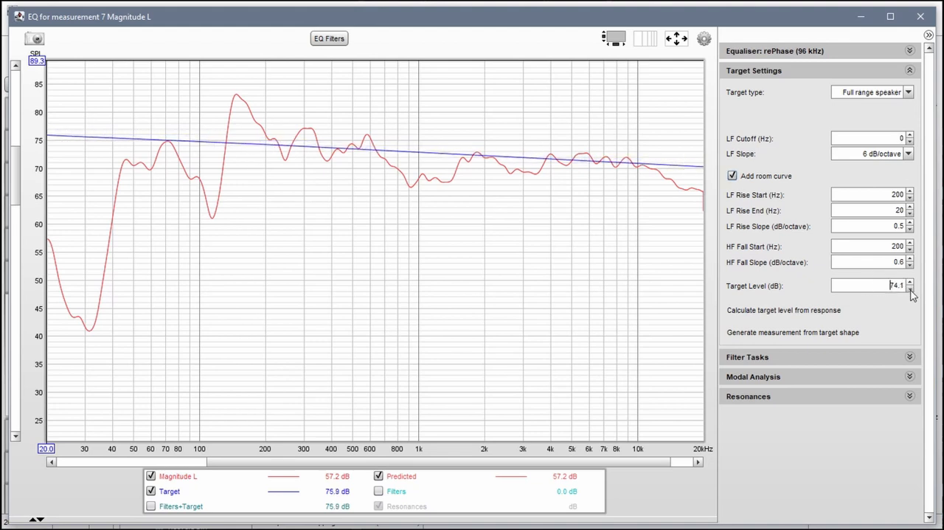
{"action": "left_click", "coordinate": [911, 291]}
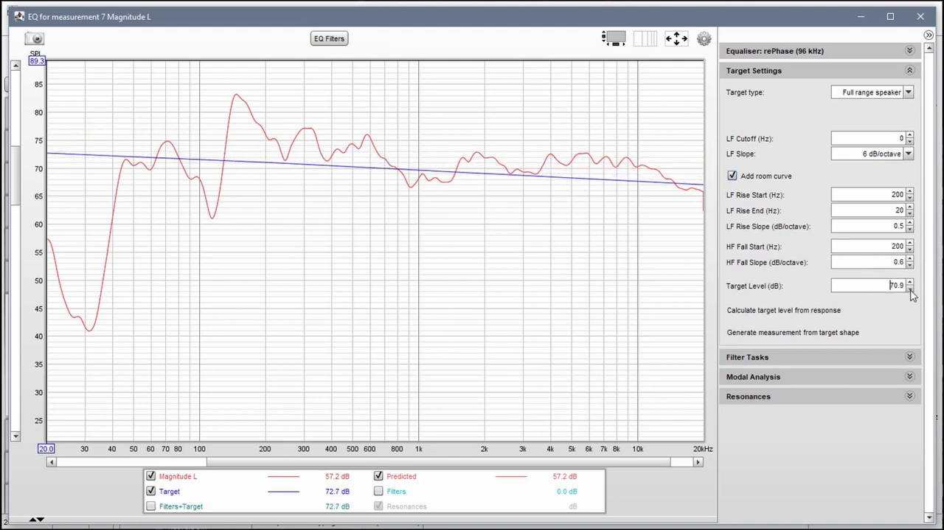
{"action": "left_click", "coordinate": [915, 290]}
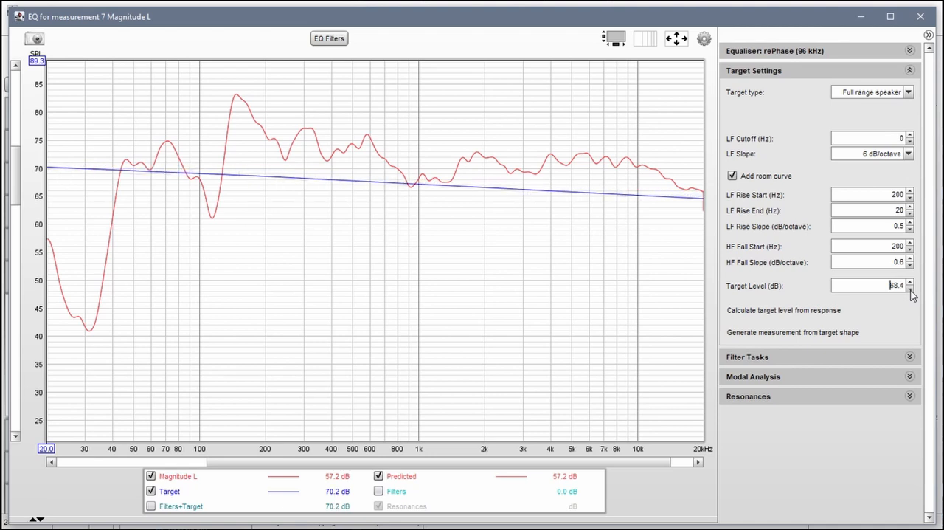
{"action": "left_click", "coordinate": [914, 293]}
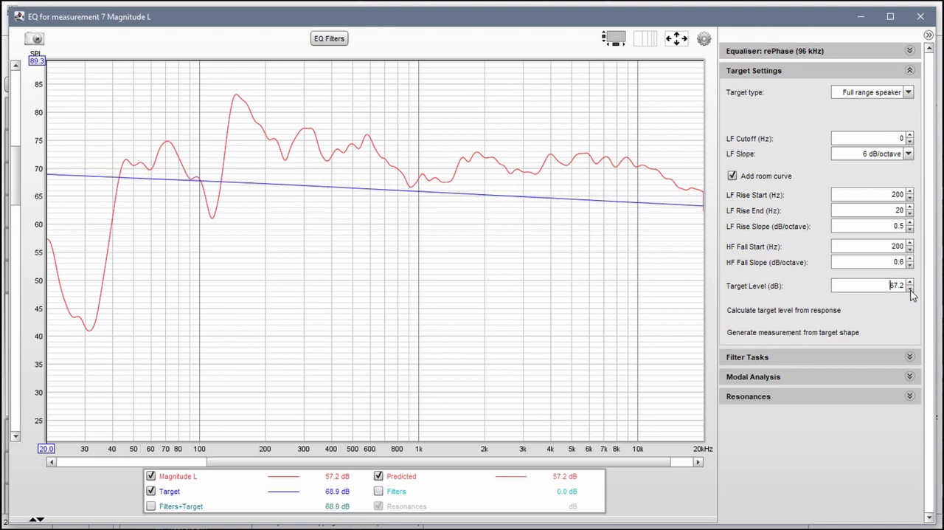
{"action": "left_click", "coordinate": [912, 291]}
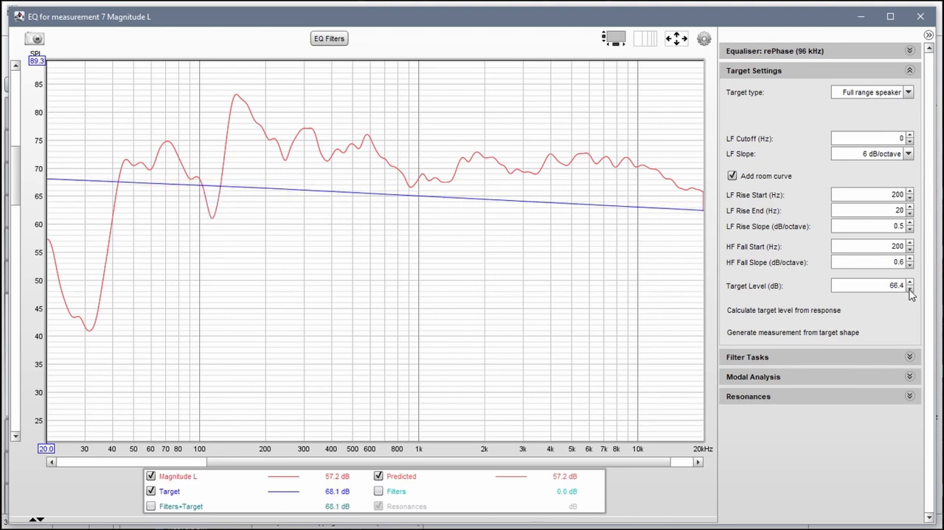
{"action": "left_click", "coordinate": [912, 292]}
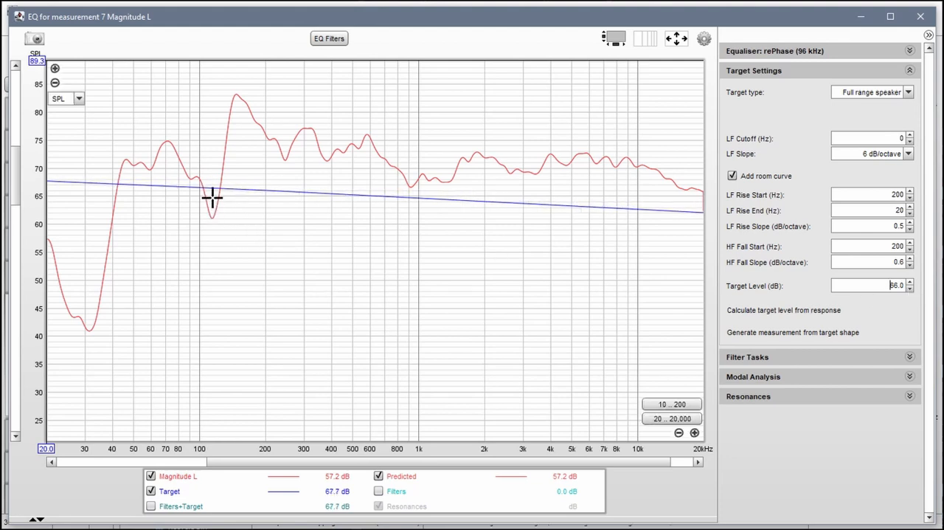
{"action": "mouse_move", "coordinate": [129, 163]}
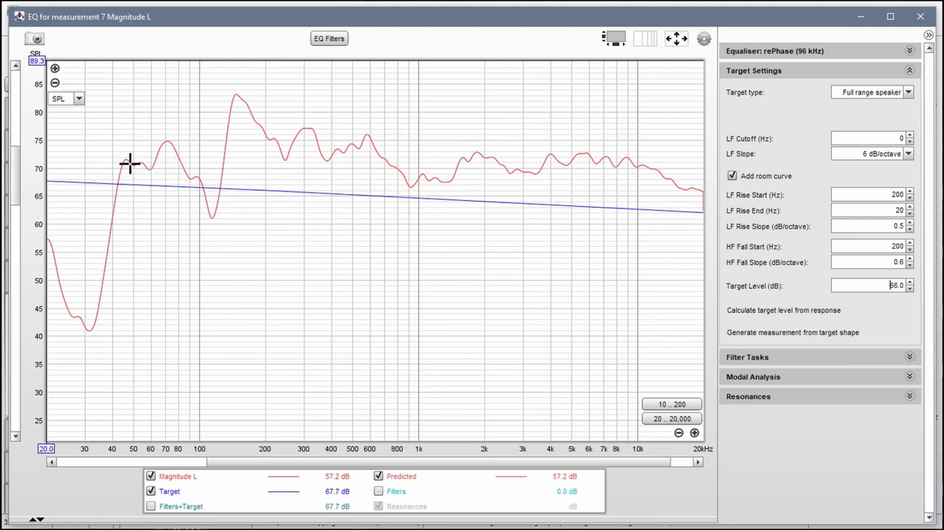
{"action": "mouse_move", "coordinate": [392, 198]}
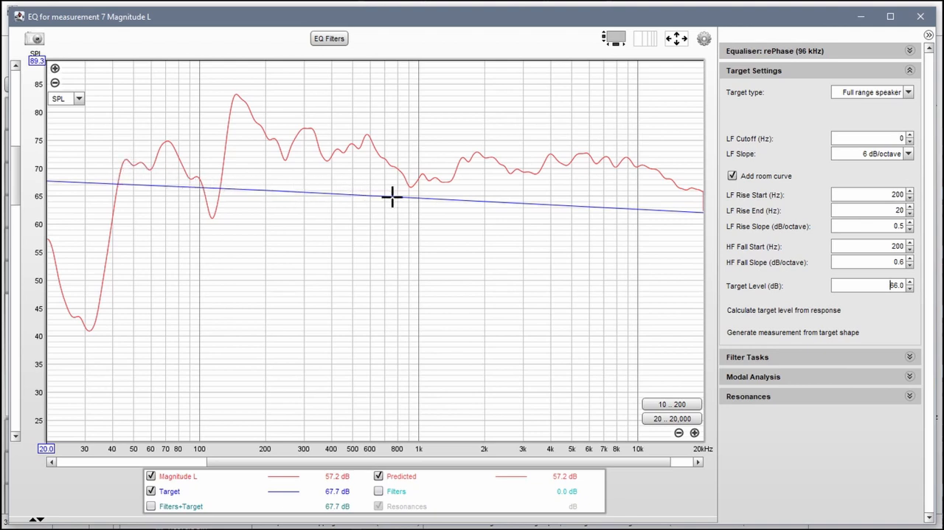
{"action": "mouse_move", "coordinate": [620, 203]}
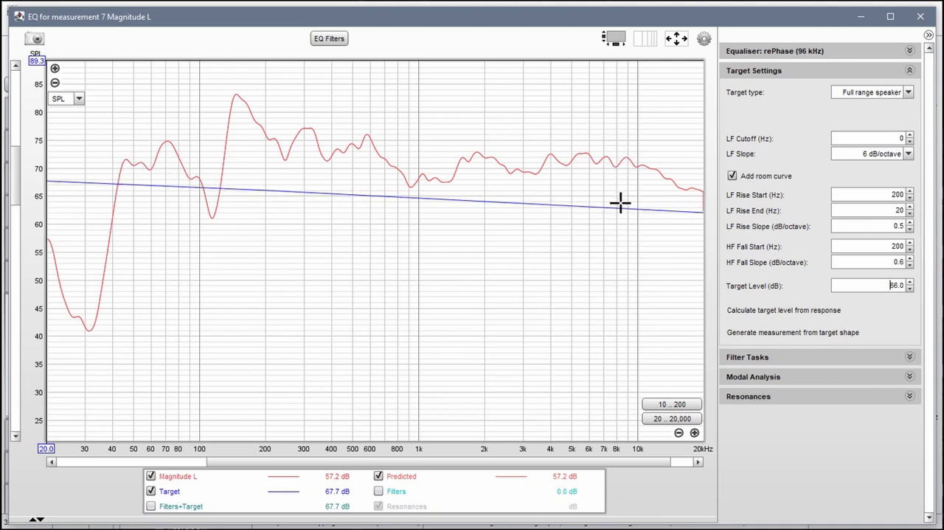
{"action": "mouse_move", "coordinate": [619, 212]}
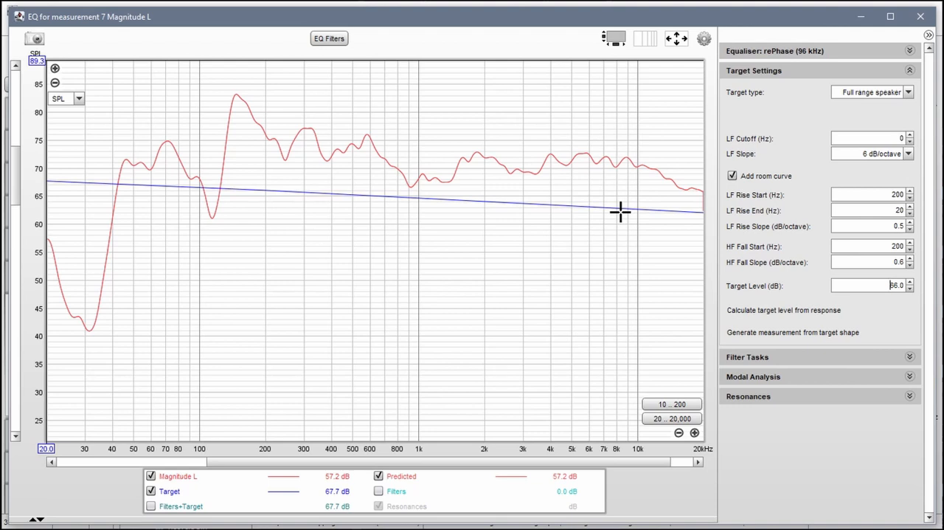
{"action": "mouse_move", "coordinate": [348, 203]}
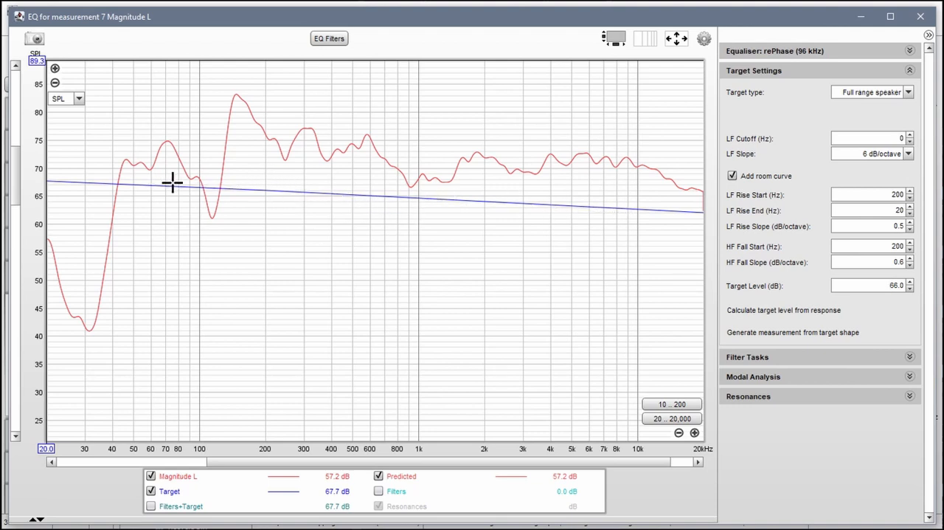
{"action": "mouse_move", "coordinate": [197, 198]}
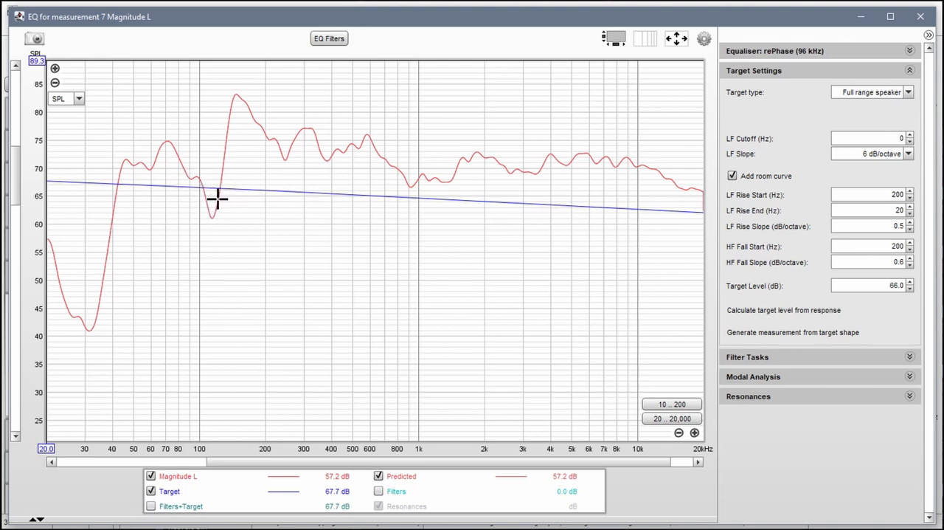
Show Filter Tasks for a 20–500 Hz match with 9 dB individual and 6 dB overall boost.
{"action": "left_click", "coordinate": [747, 357]}
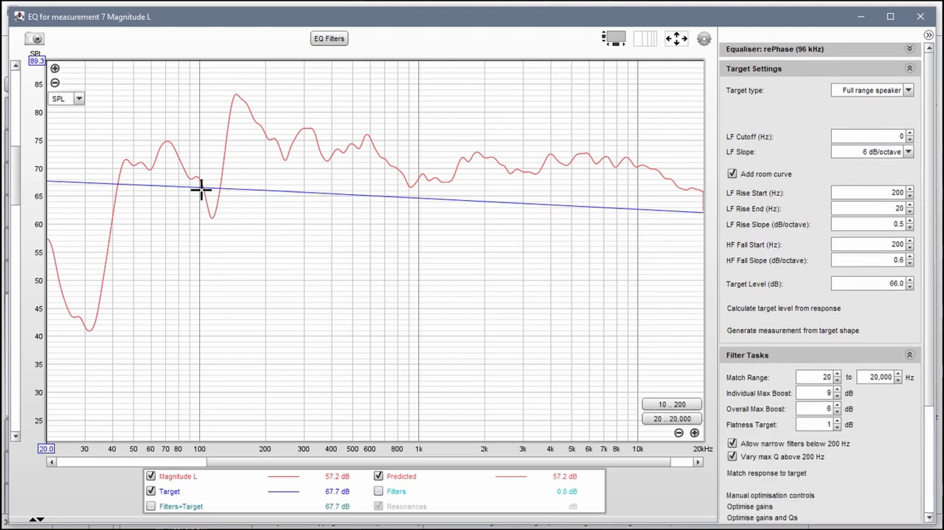
{"action": "mouse_move", "coordinate": [363, 199]}
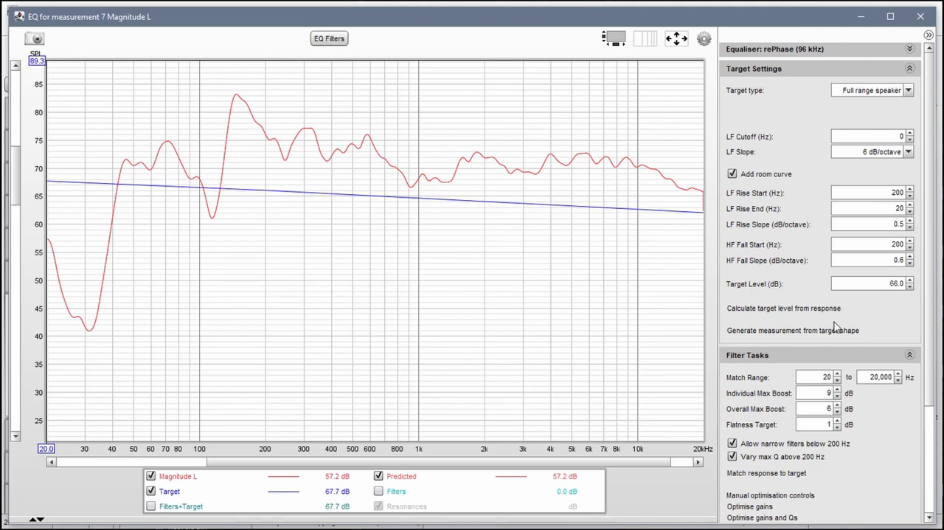
{"action": "scroll", "scroll_direction": "down", "scroll_amount": 3}
{"action": "type", "text": "500"}
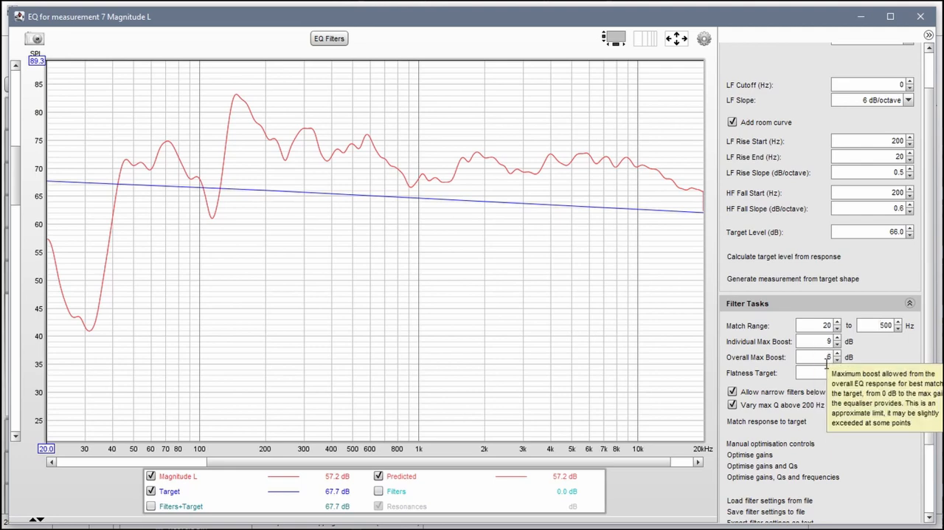
{"action": "mouse_move", "coordinate": [745, 425]}
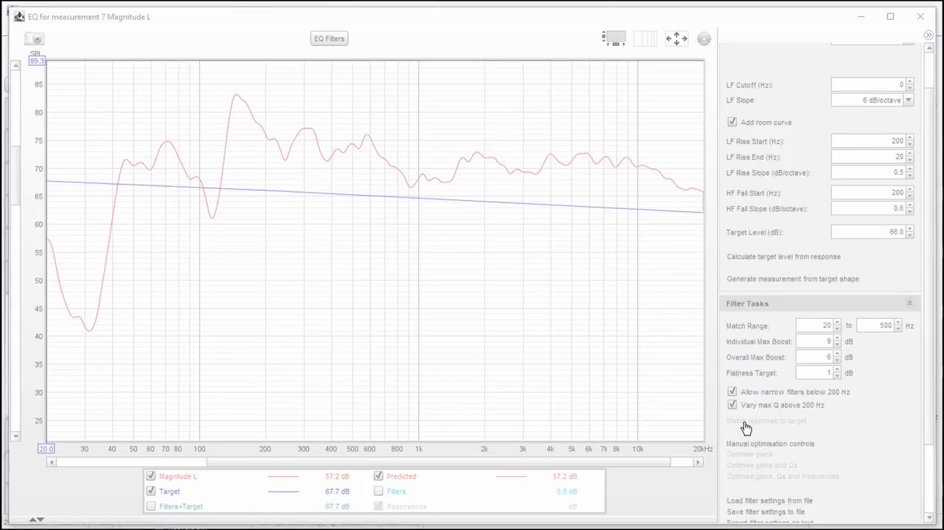
Match the Magnitude L response to the target, generating the EQ filters.
{"action": "left_click", "coordinate": [756, 420]}
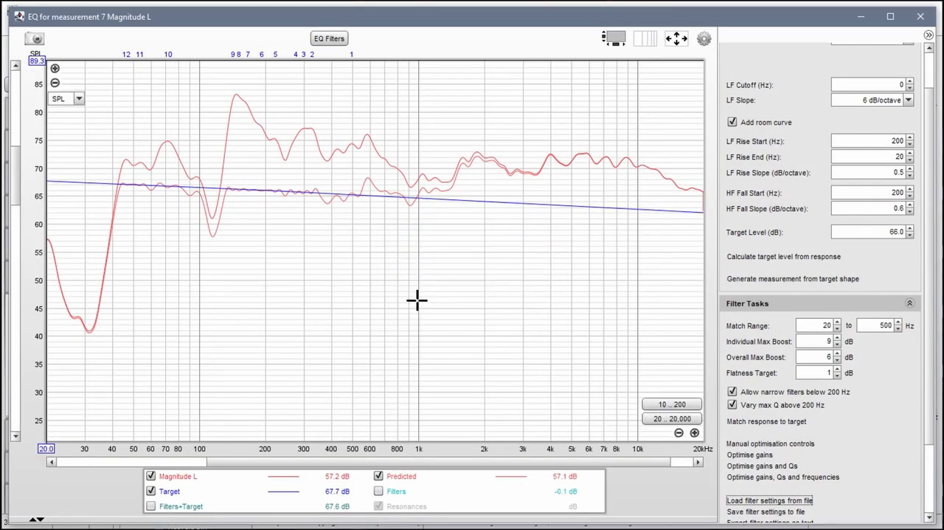
{"action": "mouse_move", "coordinate": [357, 176]}
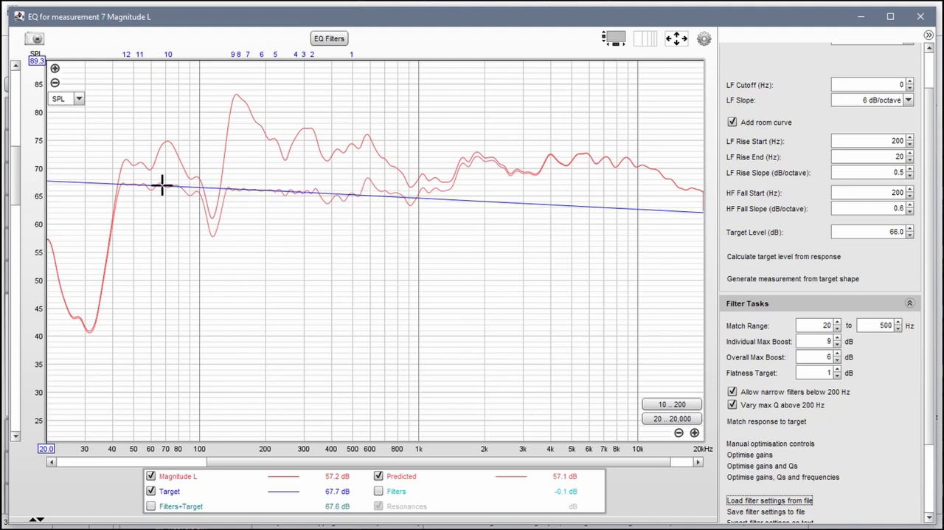
{"action": "mouse_move", "coordinate": [307, 197]}
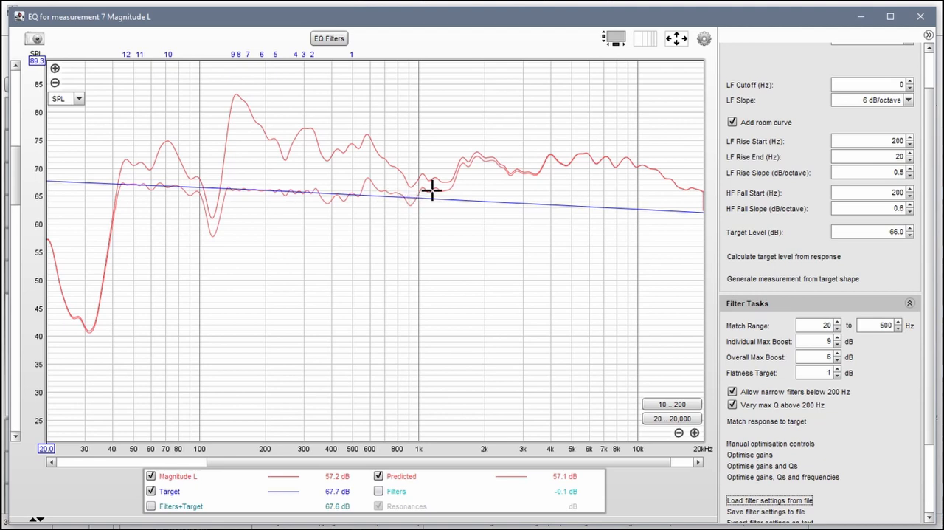
{"action": "mouse_move", "coordinate": [543, 286]}
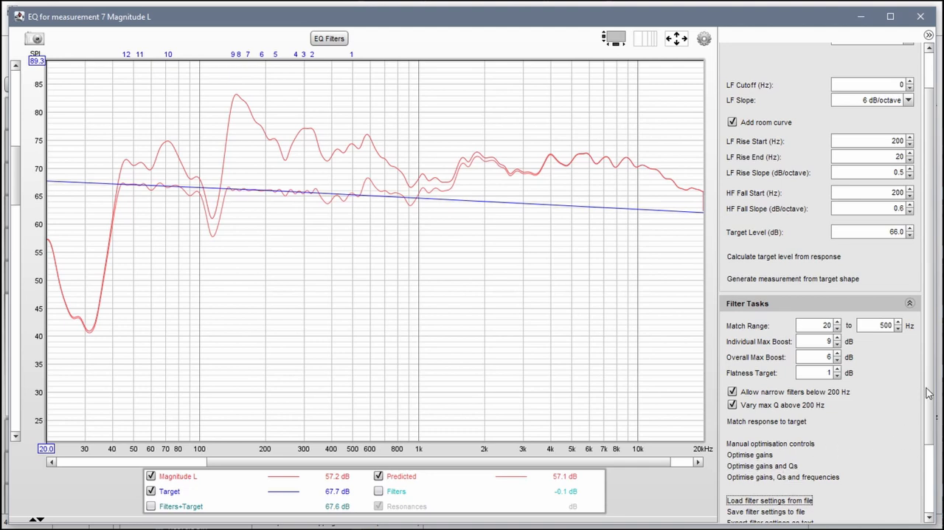
Start saving the filter settings, assigning them to the Left Front speaker.
{"action": "left_click", "coordinate": [770, 500]}
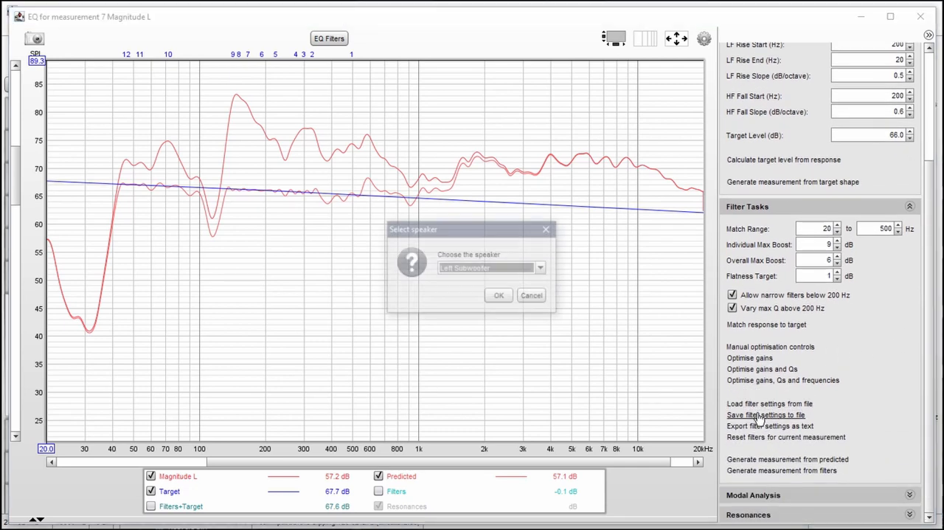
{"action": "left_click", "coordinate": [540, 267]}
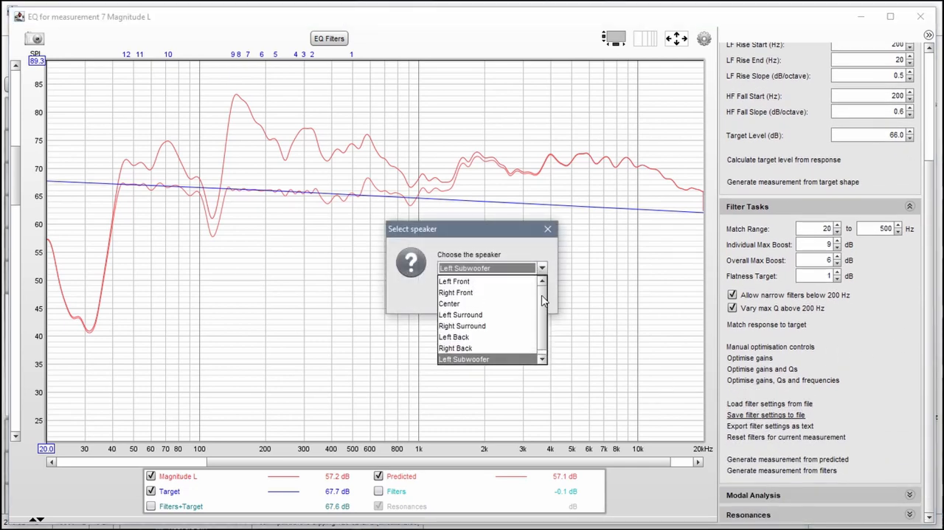
{"action": "left_click", "coordinate": [454, 281]}
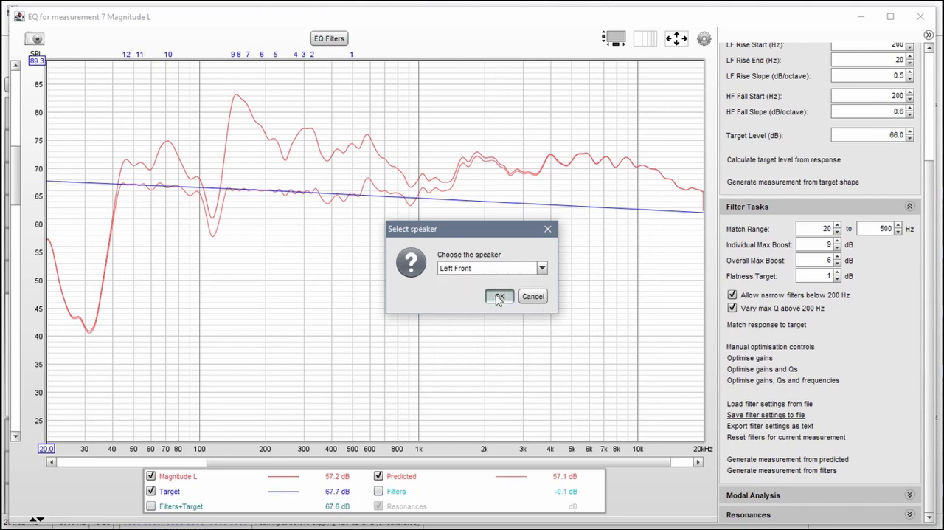
{"action": "left_click", "coordinate": [498, 295]}
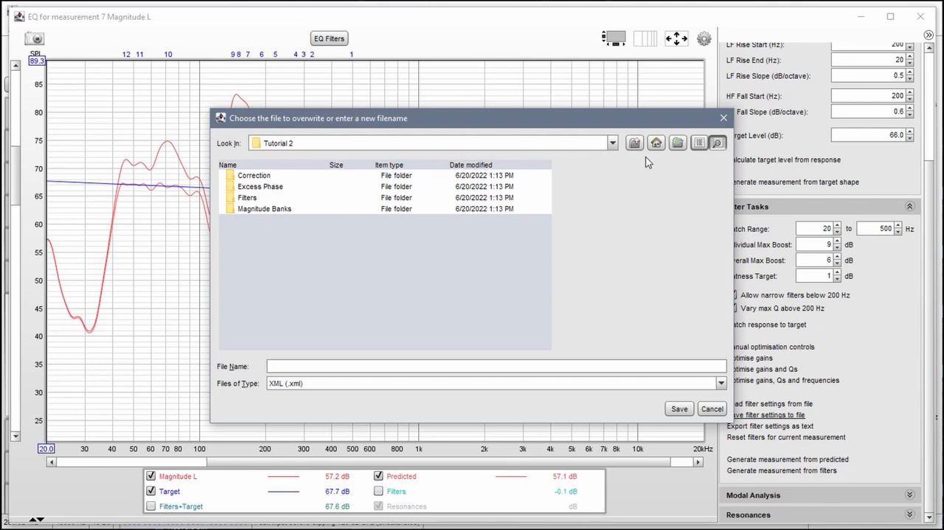
{"action": "mouse_move", "coordinate": [300, 234]}
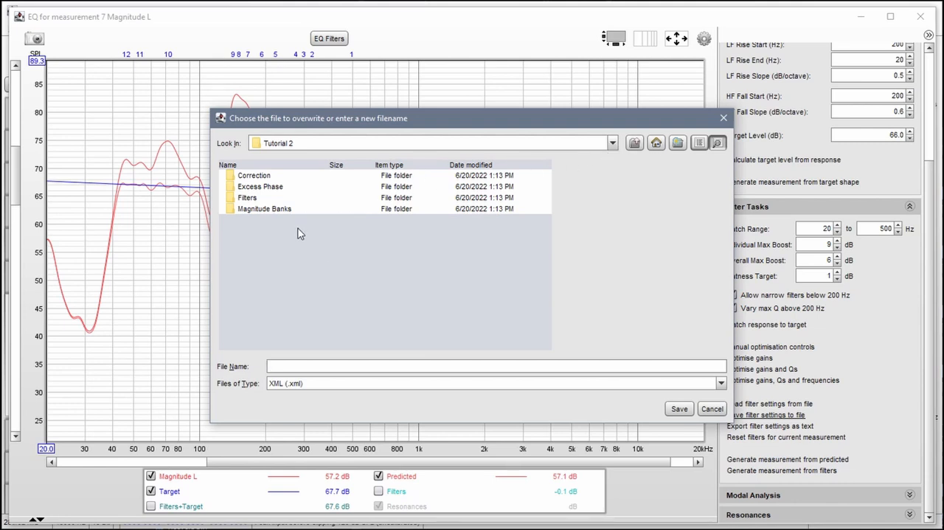
Navigate to Tutorial 2 > Magnitude Banks and begin the file name 'Magn'.
{"action": "left_click", "coordinate": [611, 142]}
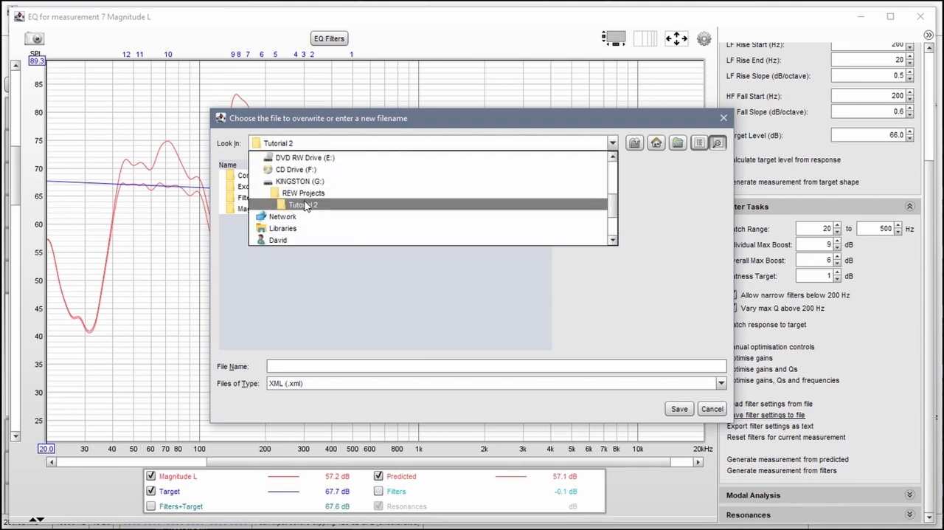
{"action": "double_click", "coordinate": [302, 203]}
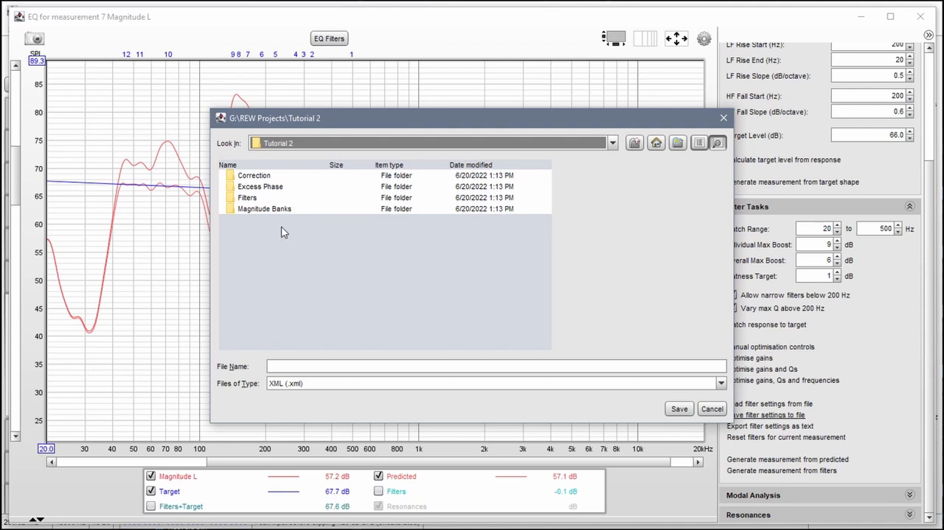
{"action": "mouse_move", "coordinate": [269, 221]}
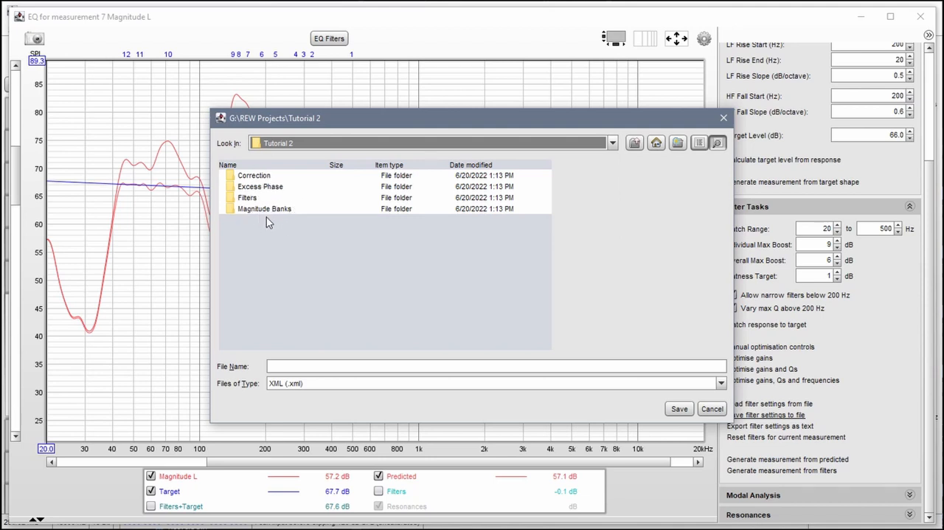
{"action": "left_click", "coordinate": [264, 210]}
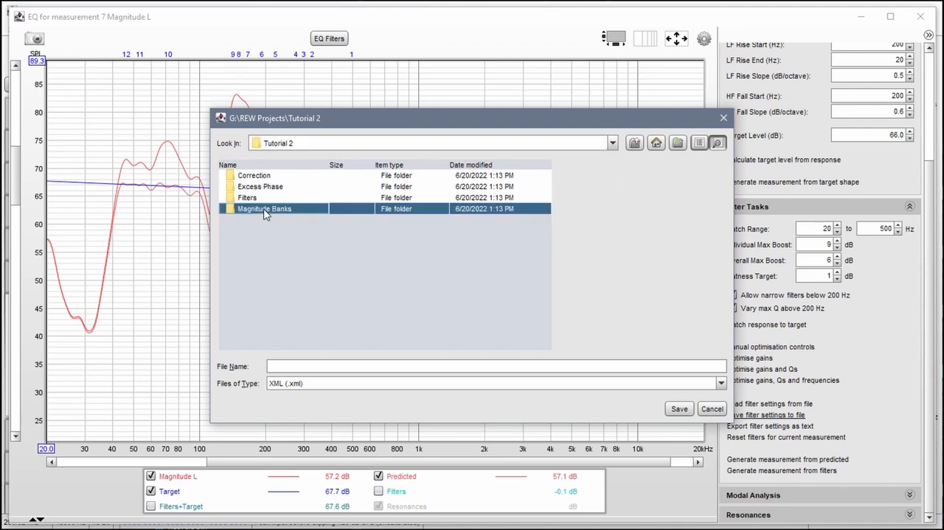
{"action": "mouse_move", "coordinate": [350, 239]}
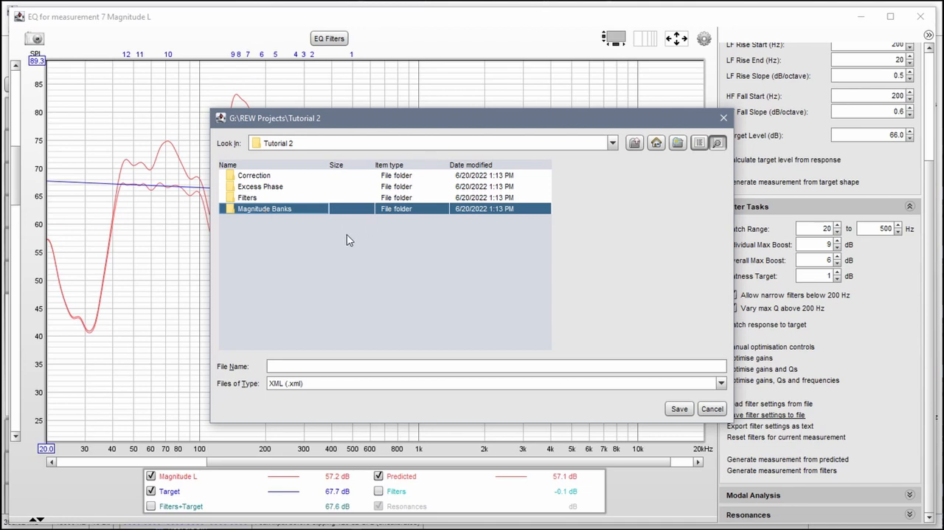
{"action": "double_click", "coordinate": [264, 208]}
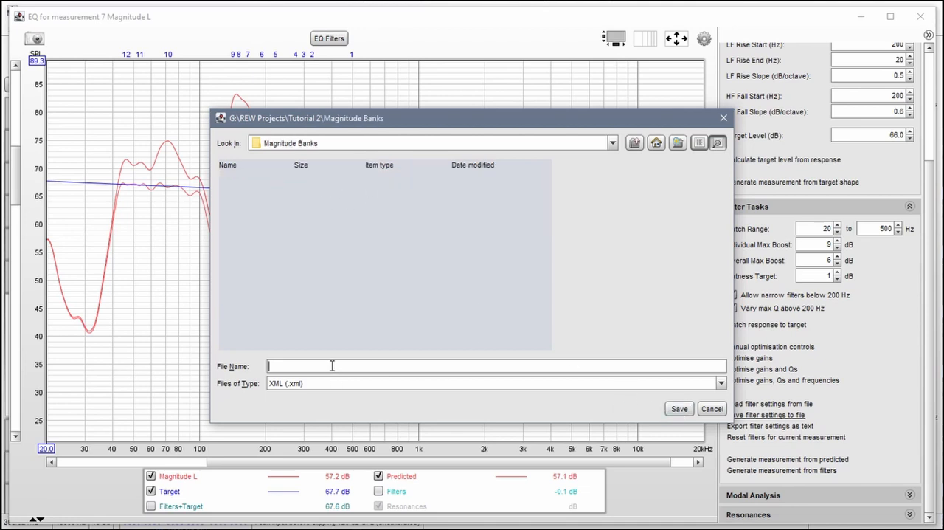
{"action": "type", "text": "M"}
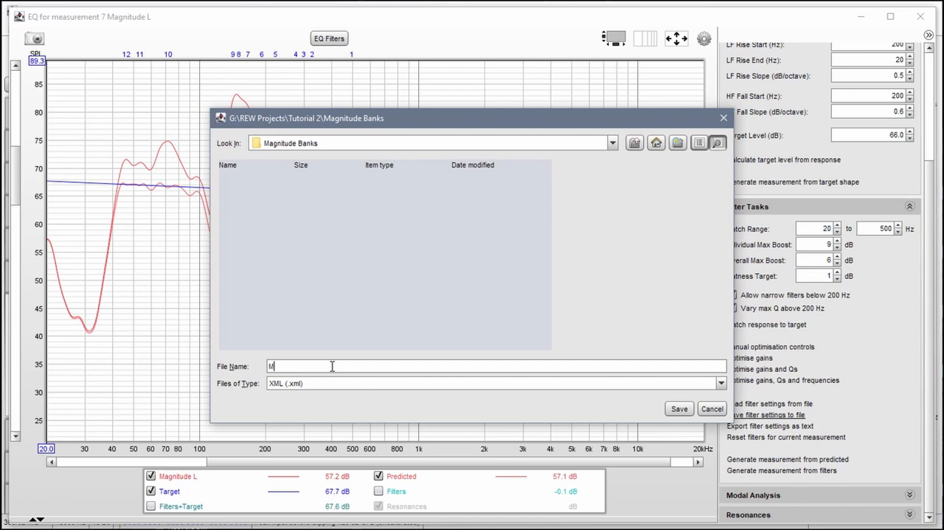
{"action": "type", "text": "agn"}
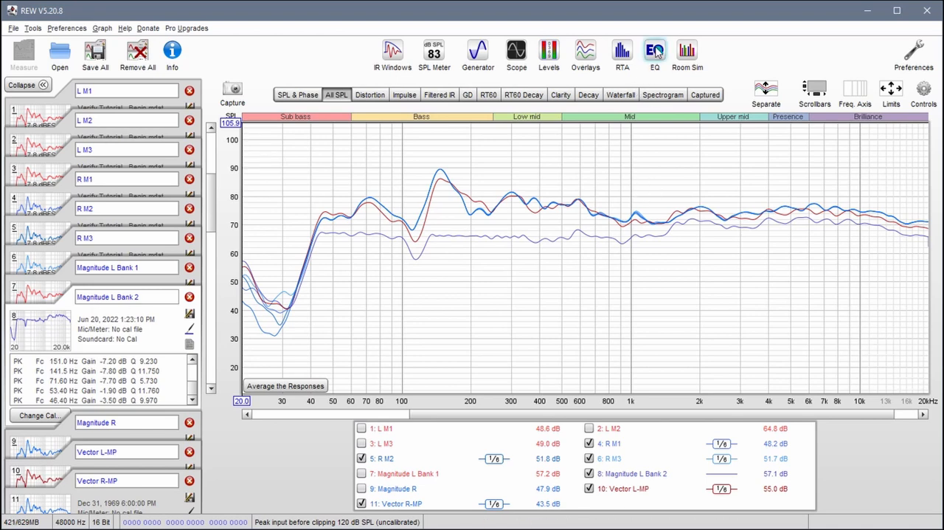
Bring up EQ for Magnitude L Bank 2 with a 500–20,000 Hz match range.
{"action": "left_click", "coordinate": [653, 53]}
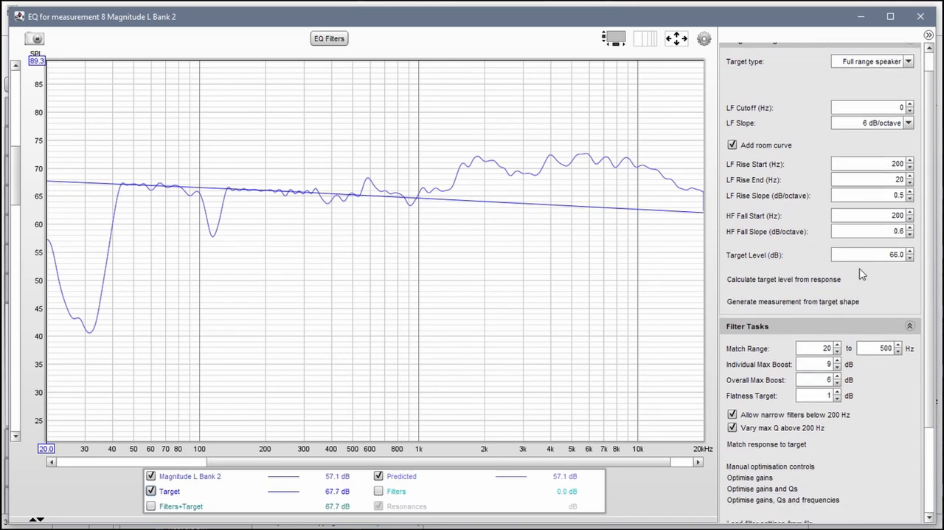
{"action": "scroll", "scroll_direction": "down", "scroll_amount": 3}
{"action": "type", "text": "500"}
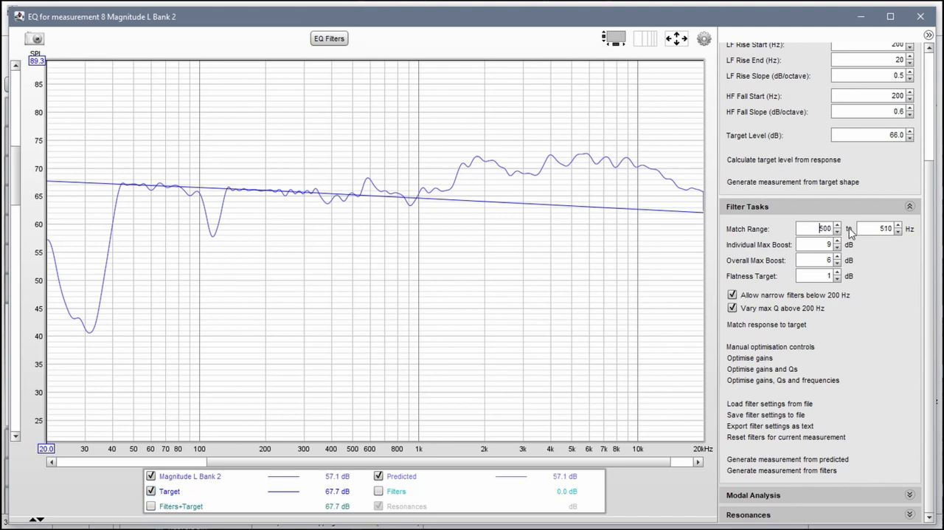
{"action": "left_click", "coordinate": [882, 227]}
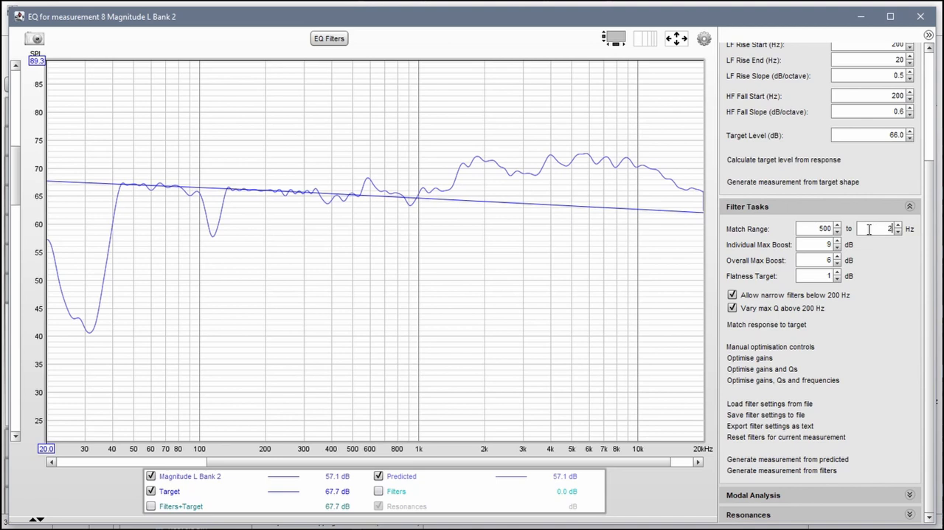
{"action": "type", "text": "20,000"}
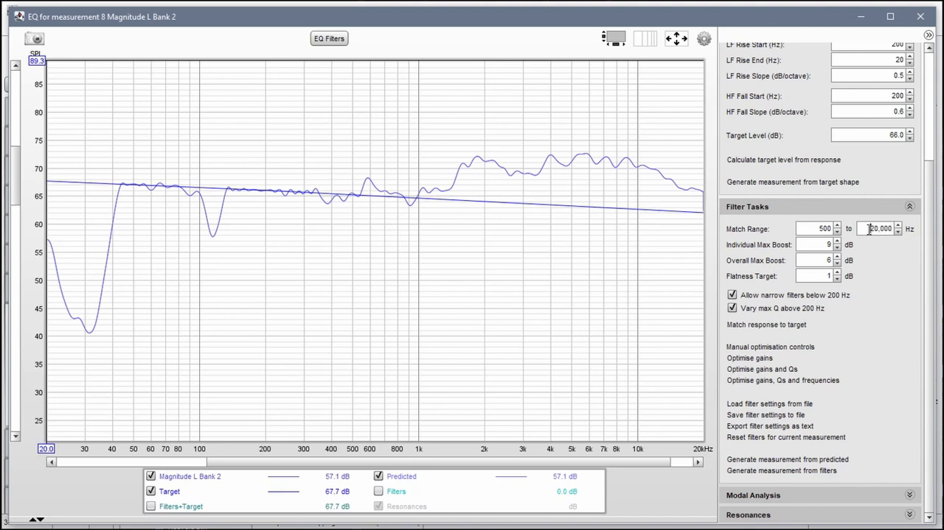
{"action": "mouse_move", "coordinate": [872, 243]}
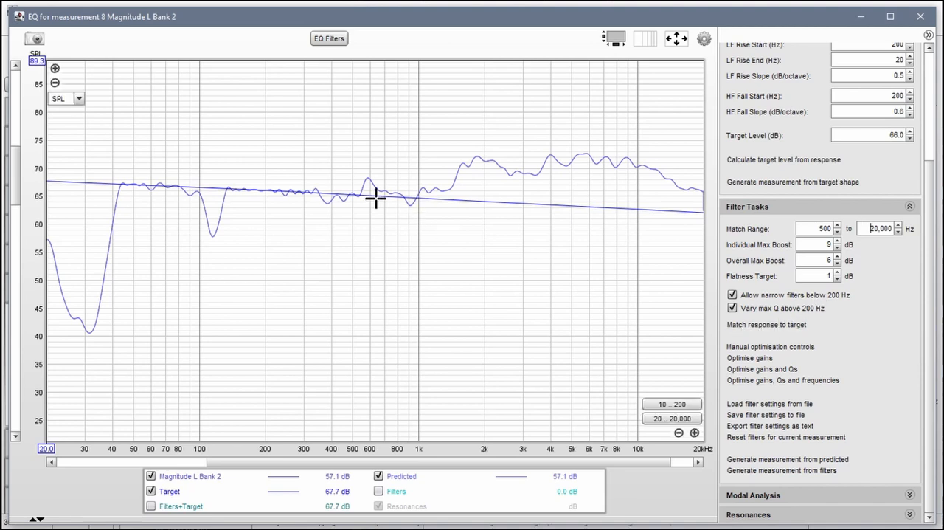
{"action": "mouse_move", "coordinate": [593, 135]}
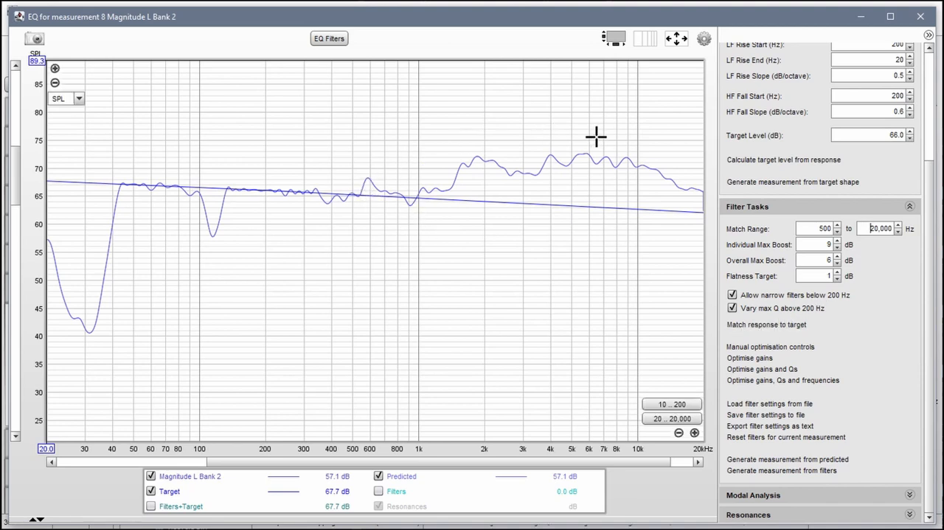
Match Bank 2's response to the target over 500–20,000 Hz, accepting the range warning.
{"action": "left_click", "coordinate": [764, 325]}
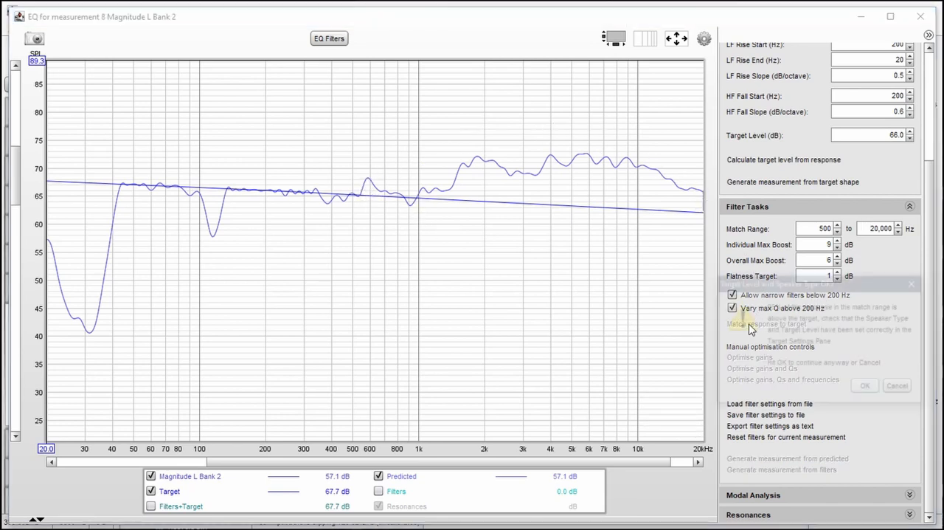
{"action": "left_click", "coordinate": [761, 325]}
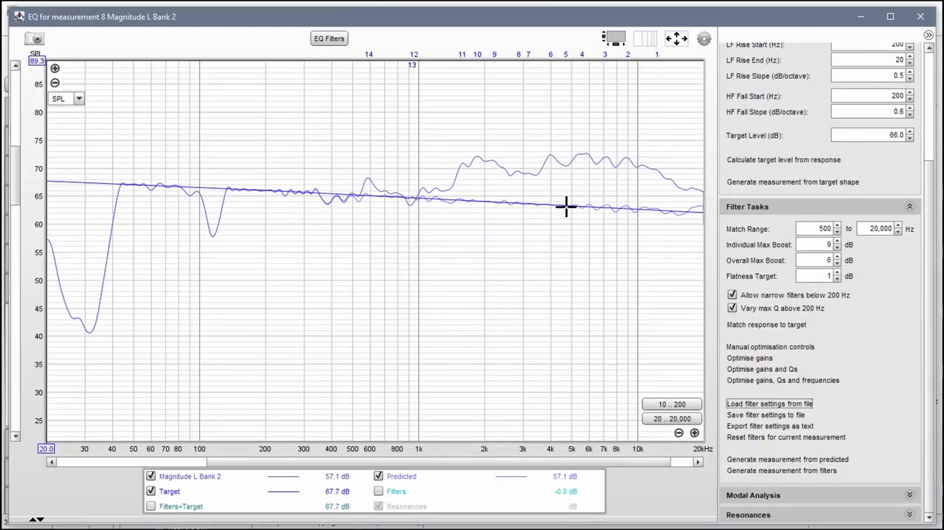
{"action": "mouse_move", "coordinate": [384, 203]}
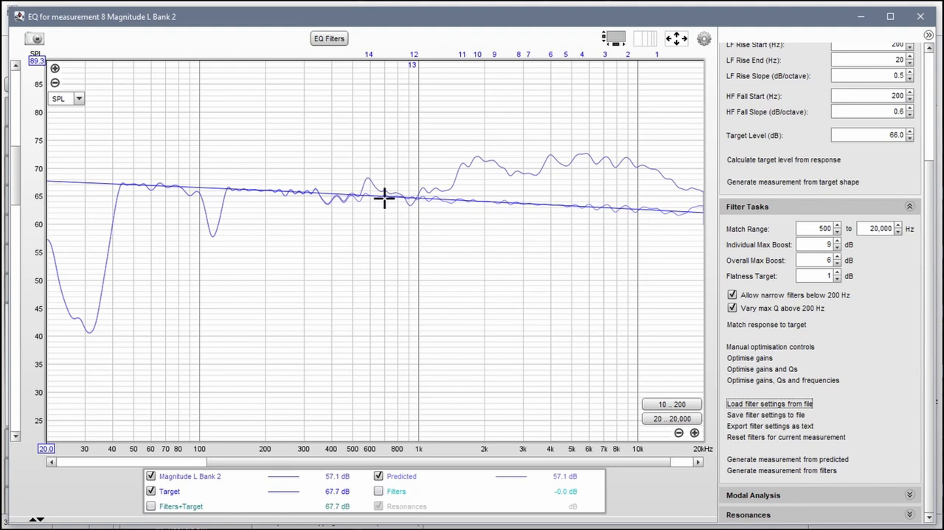
{"action": "mouse_move", "coordinate": [682, 228]}
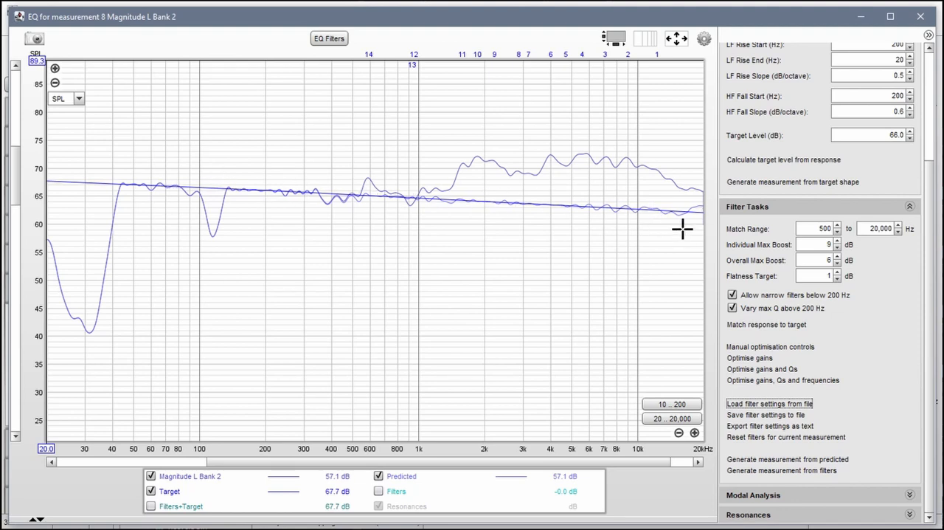
{"action": "mouse_move", "coordinate": [696, 207]}
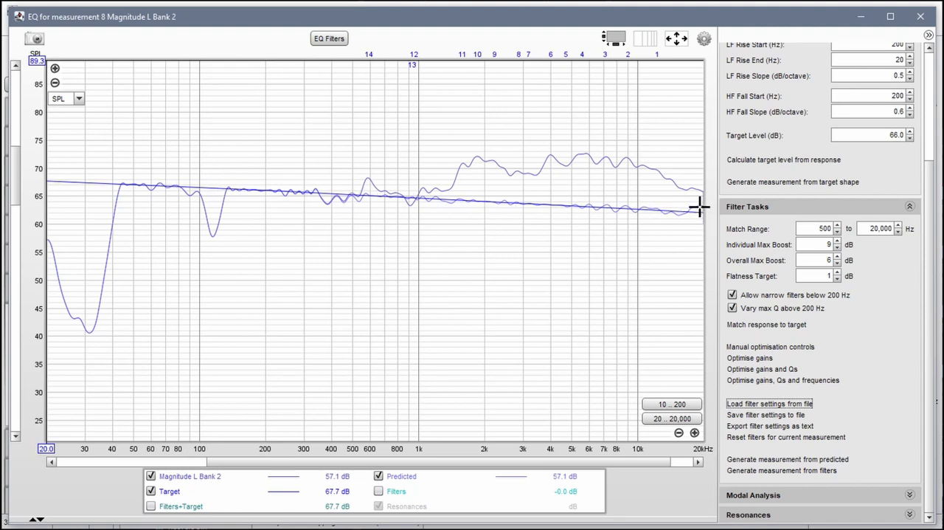
Set Bank 2's 20,000 Hz filter to -1.0 dB gain with Q 4.000.
{"action": "left_click", "coordinate": [327, 39]}
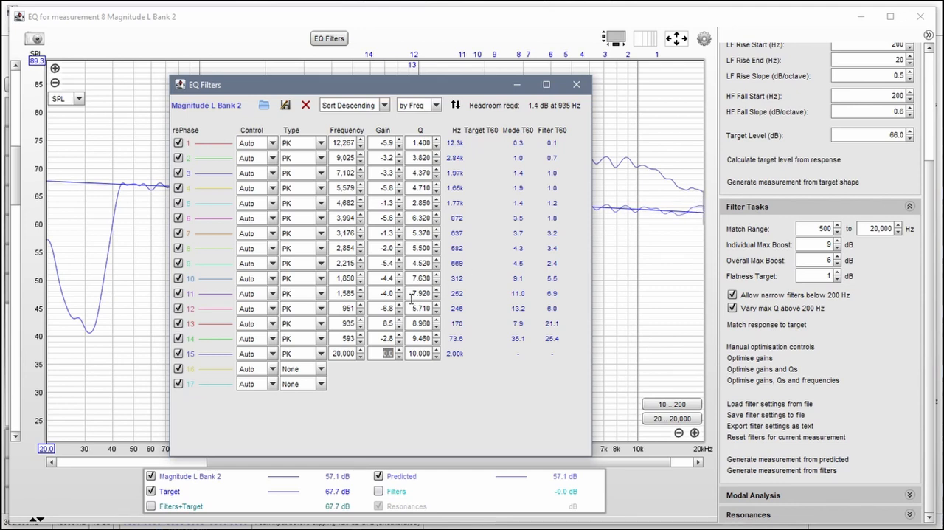
{"action": "mouse_move", "coordinate": [410, 301]}
{"action": "type", "text": "5.000"}
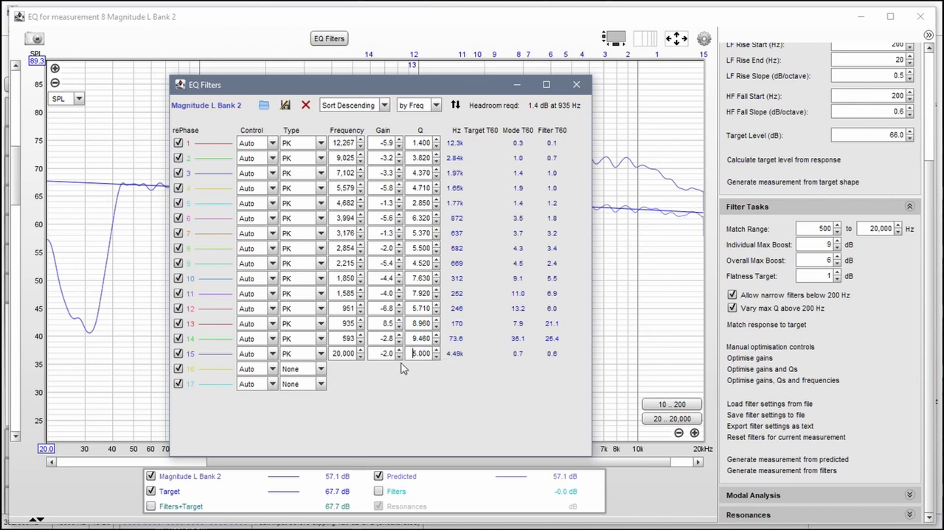
{"action": "left_click", "coordinate": [400, 351]}
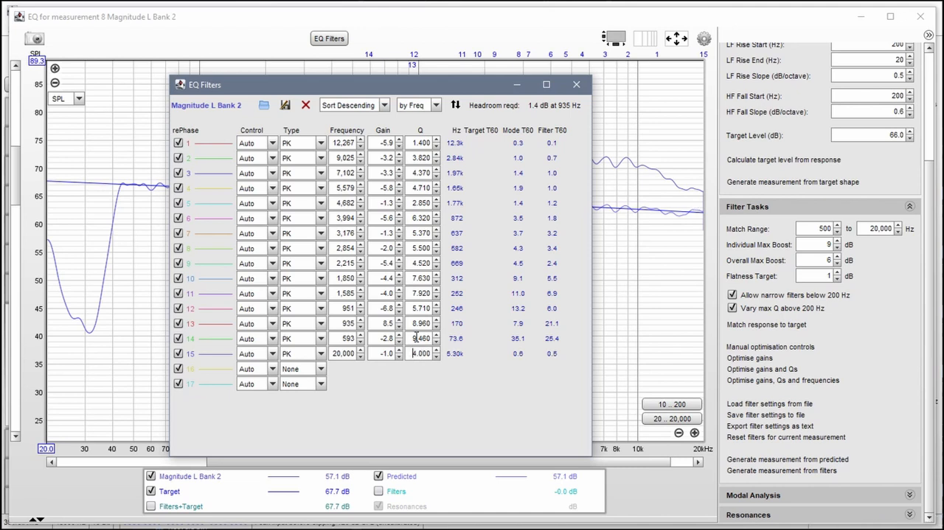
{"action": "left_click", "coordinate": [456, 105]}
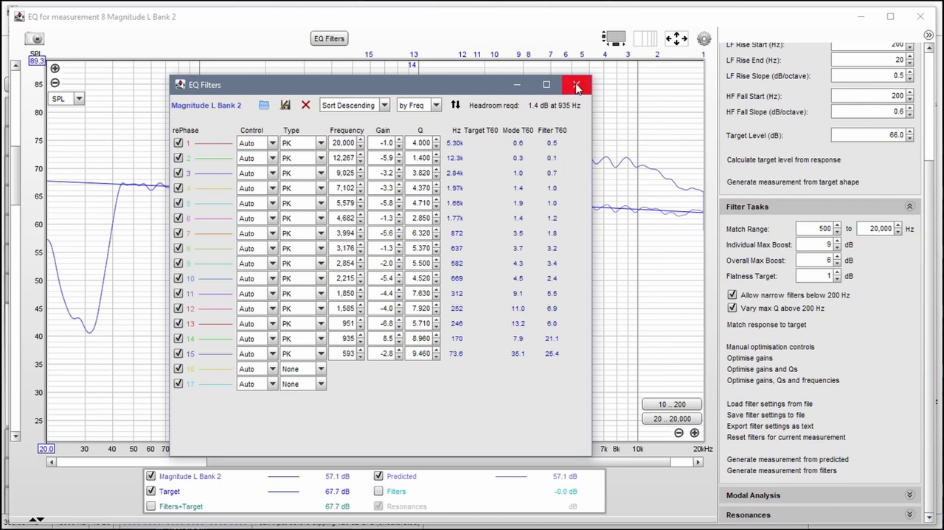
Save Bank 2's filter settings as an XML file in Magnitude Banks for the same speaker.
{"action": "left_click", "coordinate": [575, 84]}
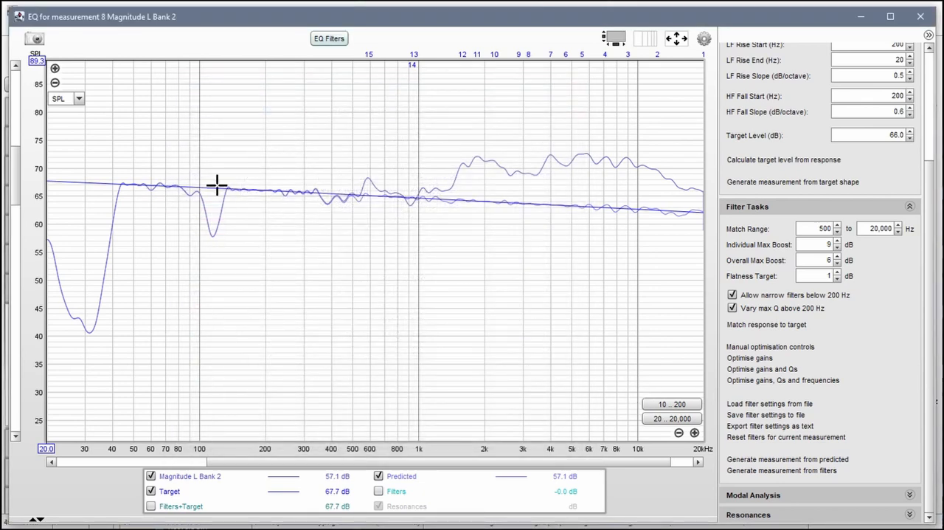
{"action": "mouse_move", "coordinate": [751, 366]}
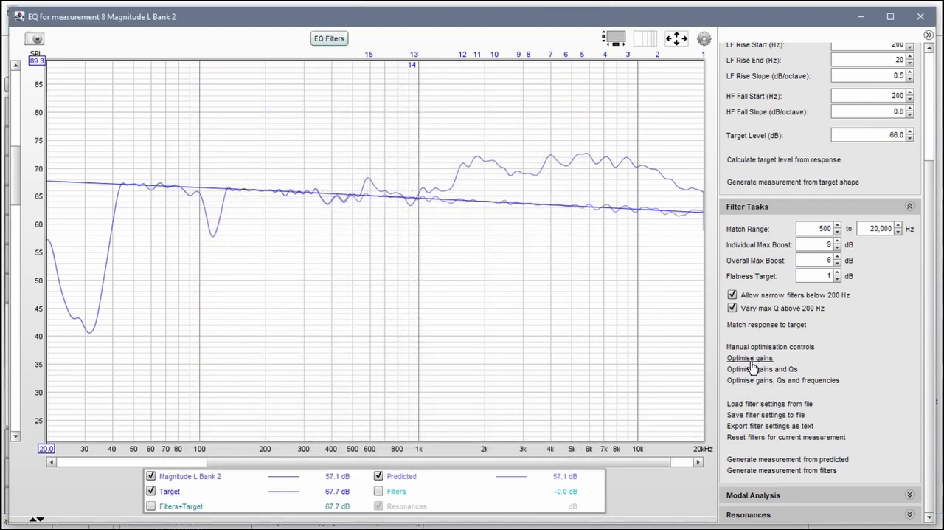
{"action": "mouse_move", "coordinate": [750, 416]}
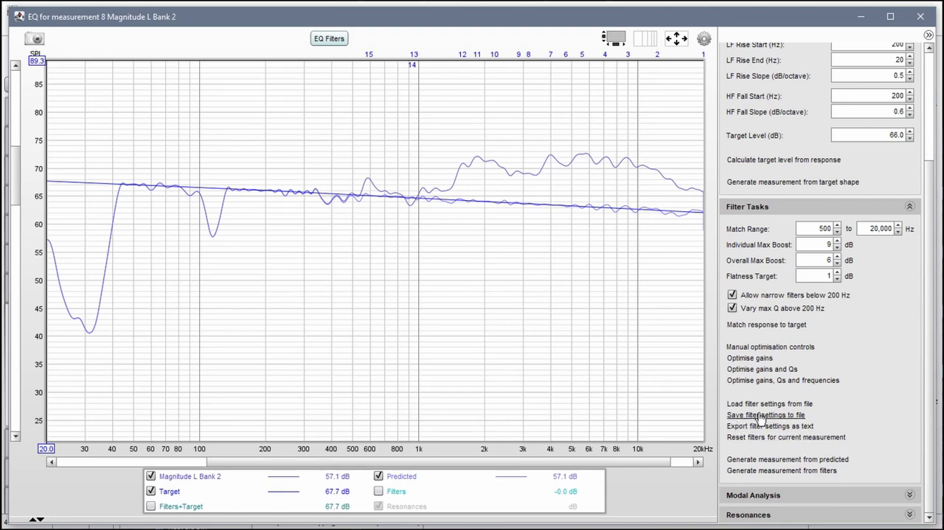
{"action": "left_click", "coordinate": [758, 414]}
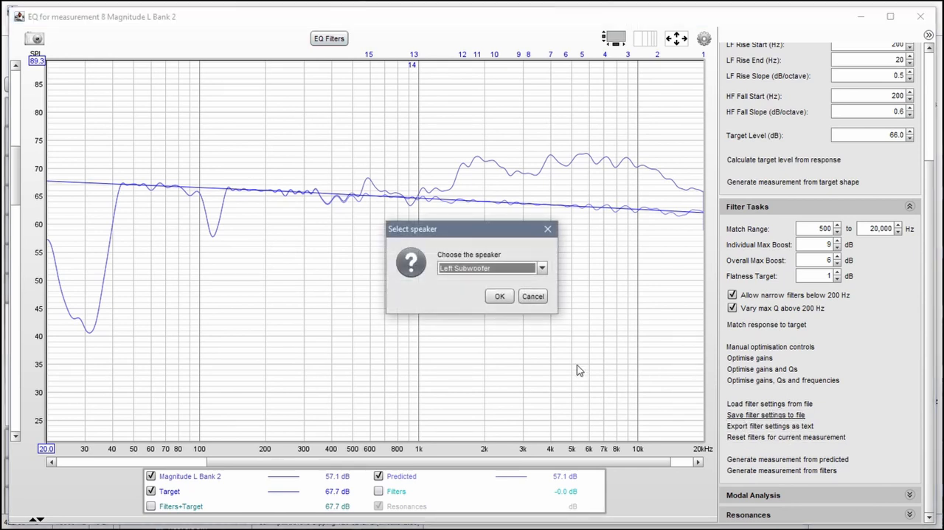
{"action": "left_click", "coordinate": [543, 268]}
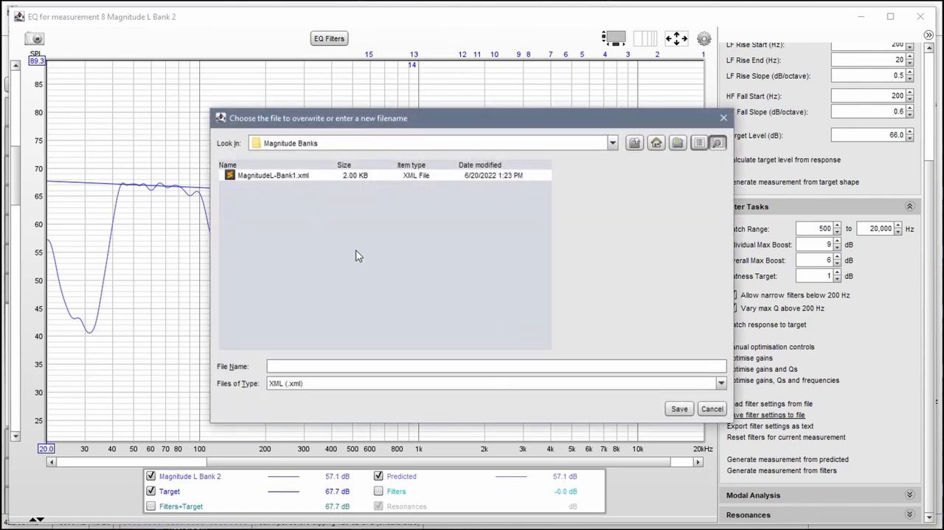
{"action": "left_click", "coordinate": [271, 175]}
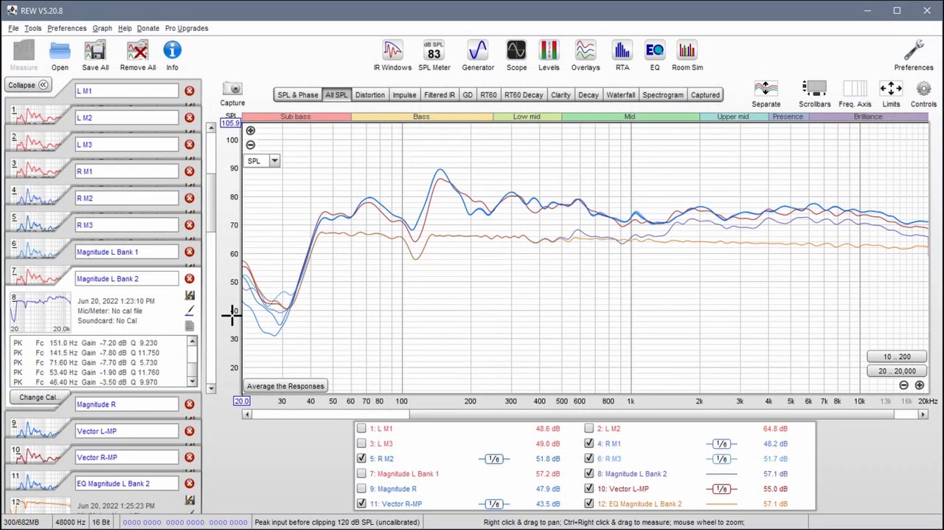
{"action": "mouse_move", "coordinate": [908, 247]}
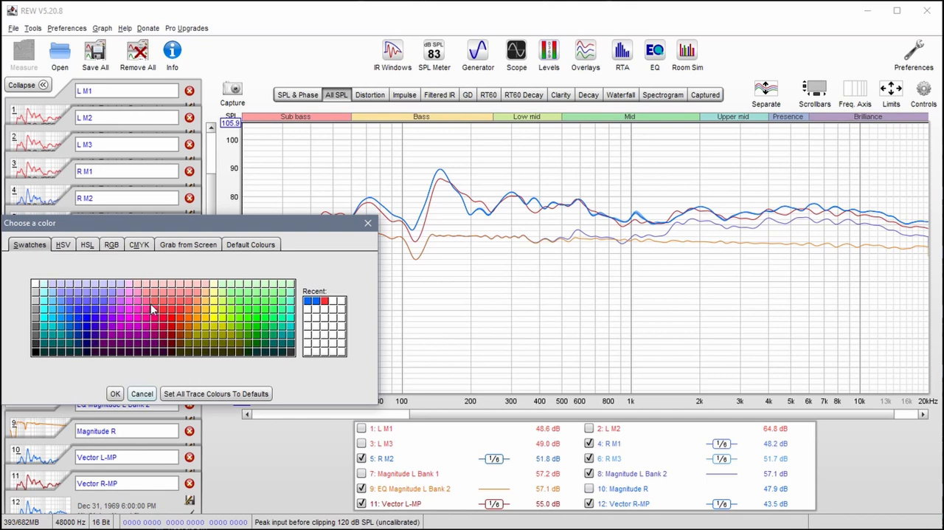
Give the new equalised measurement's trace a pinkish-red colour.
{"action": "left_click", "coordinate": [142, 392]}
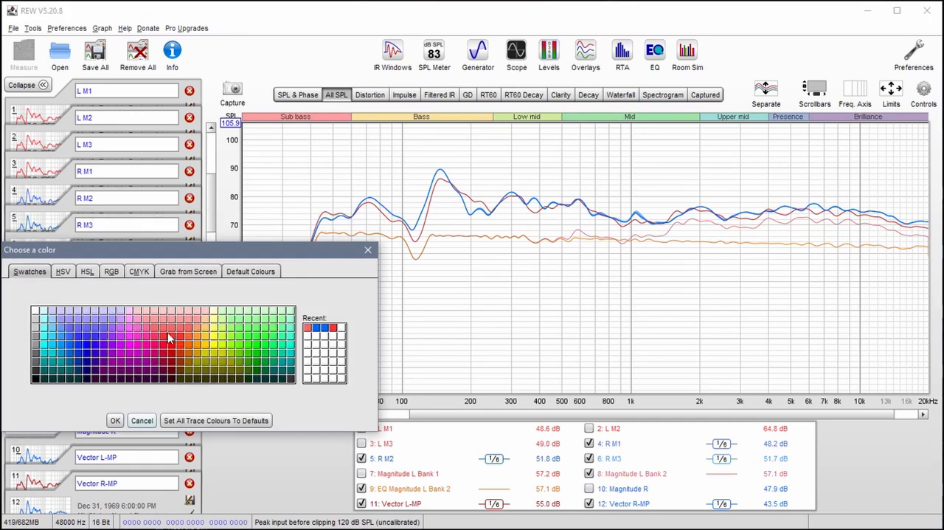
{"action": "left_click", "coordinate": [115, 419]}
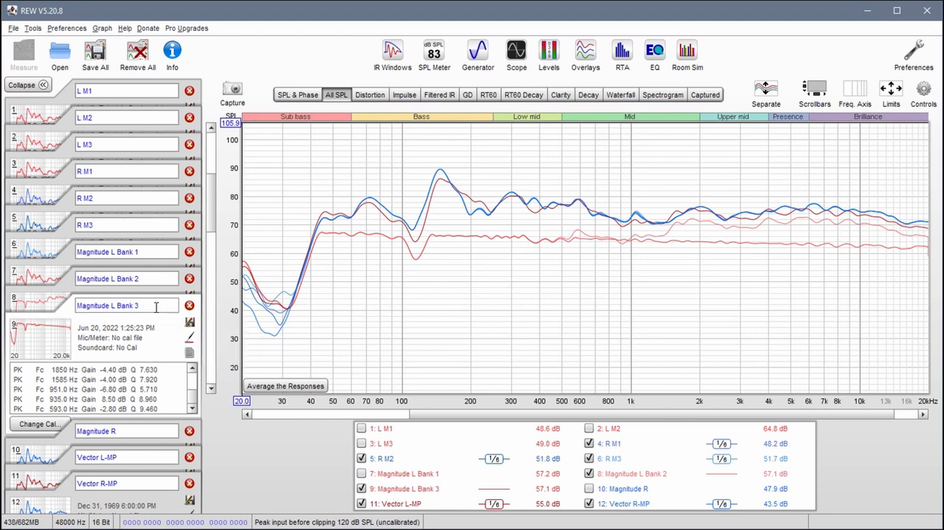
{"action": "mouse_move", "coordinate": [161, 330]}
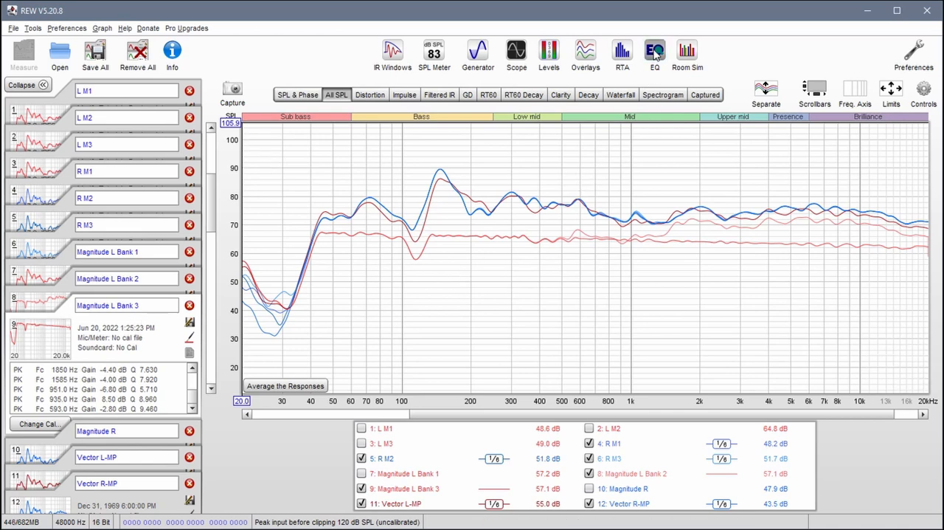
Set Magnitude L Bank 3's match range lower limit to 20 Hz in its EQ window.
{"action": "left_click", "coordinate": [653, 50]}
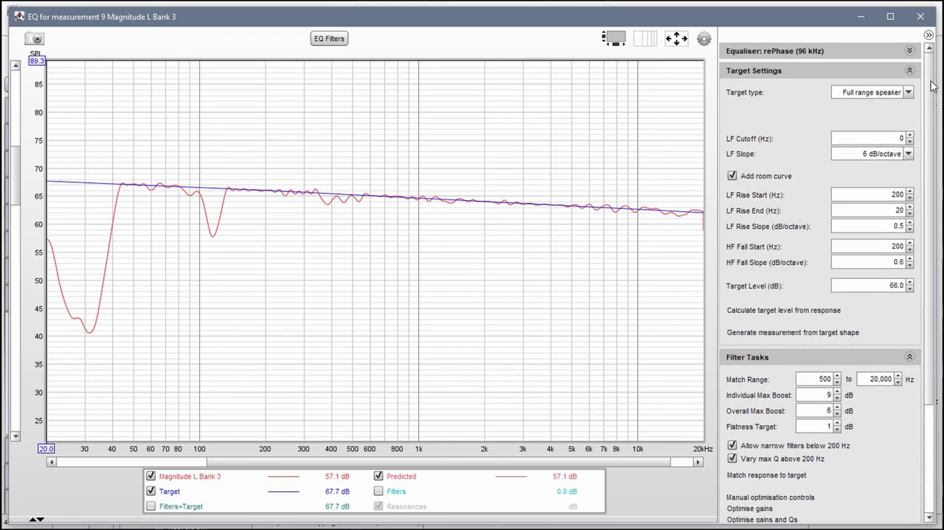
{"action": "scroll", "scroll_direction": "down", "scroll_amount": 3}
{"action": "type", "text": "20"}
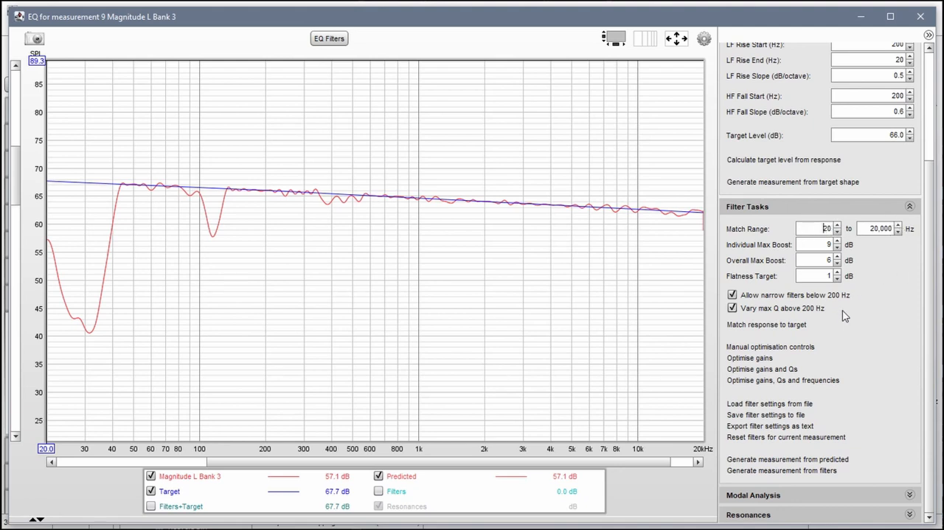
{"action": "left_click", "coordinate": [766, 325]}
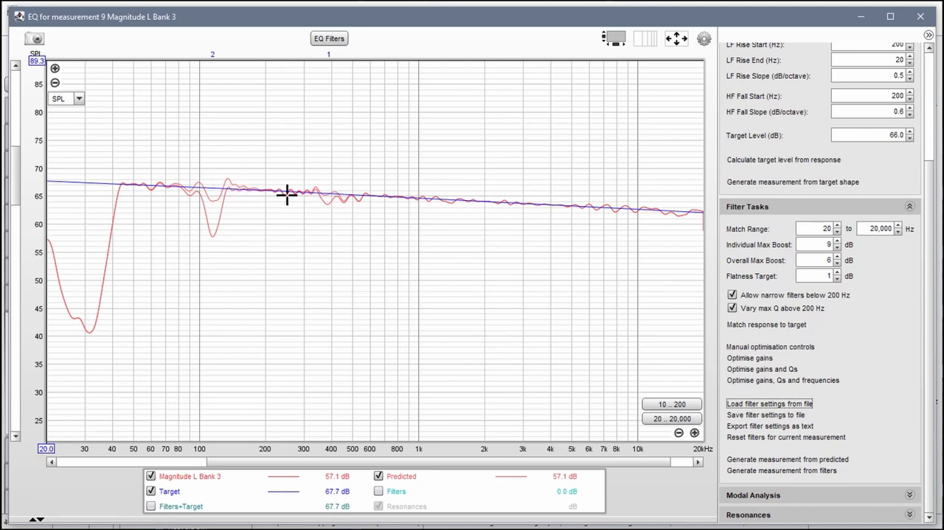
{"action": "mouse_move", "coordinate": [229, 198]}
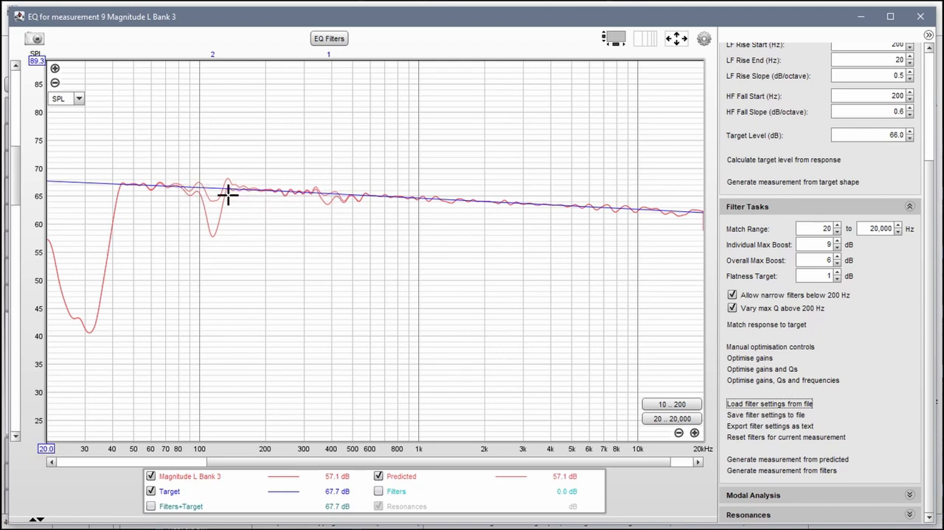
{"action": "mouse_move", "coordinate": [289, 173]}
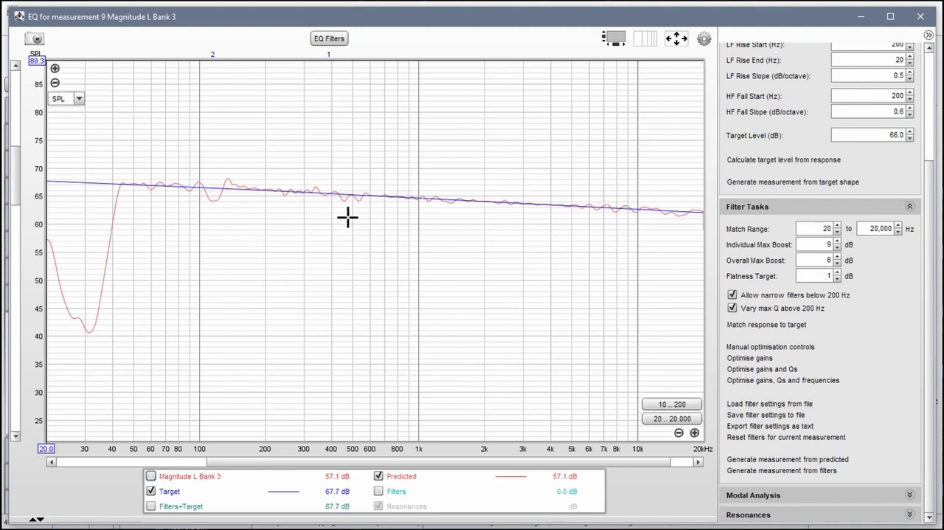
{"action": "mouse_move", "coordinate": [316, 196]}
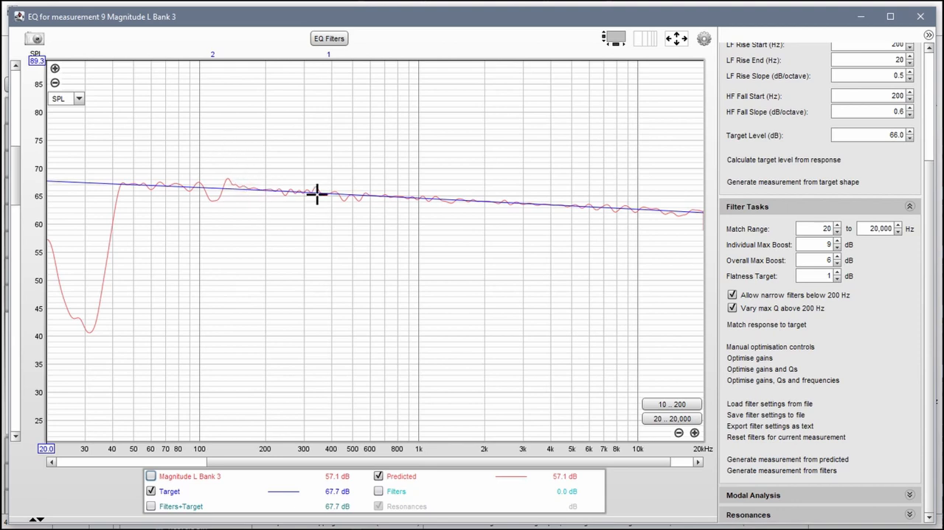
{"action": "mouse_move", "coordinate": [230, 180]}
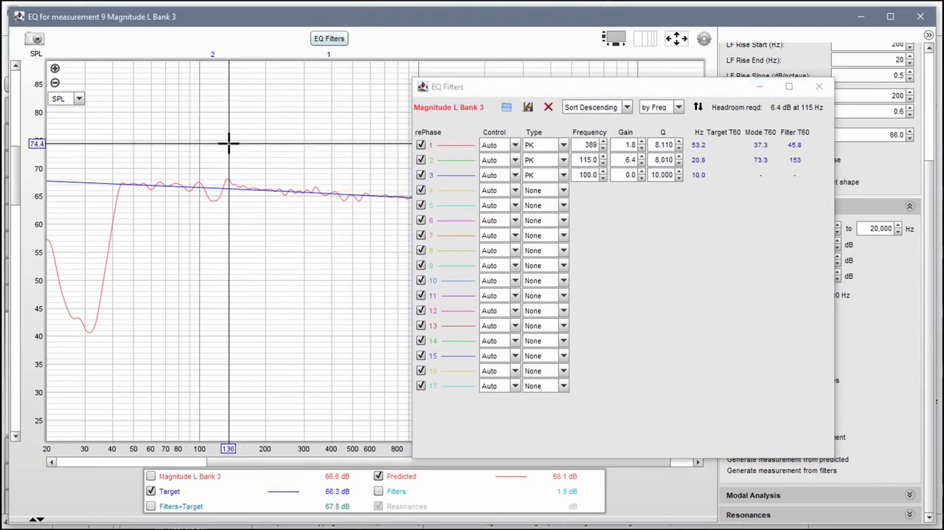
Set filter 3 to Q 7.000 and -1.3 dB, and filter 4 to 99.0 Hz at -0.5 dB.
{"action": "left_click", "coordinate": [560, 189]}
{"action": "type", "text": "-1"}
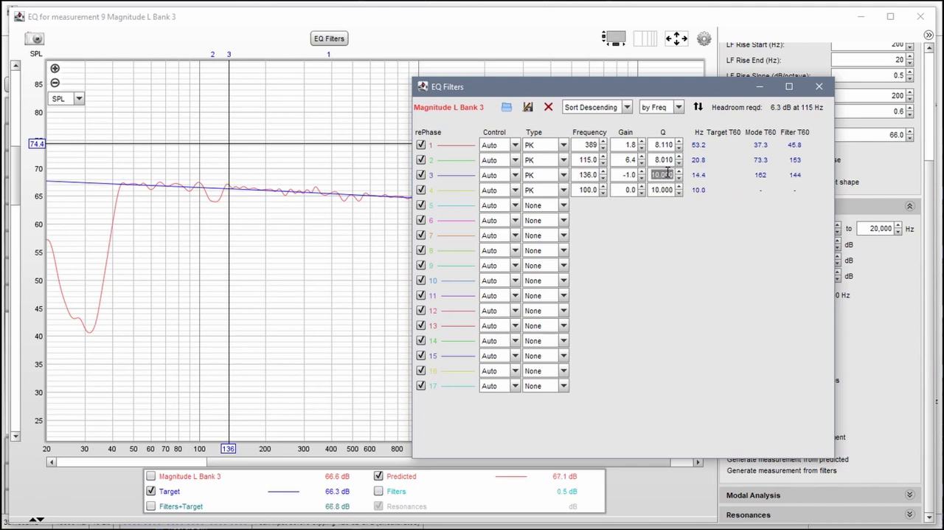
{"action": "type", "text": "7.000"}
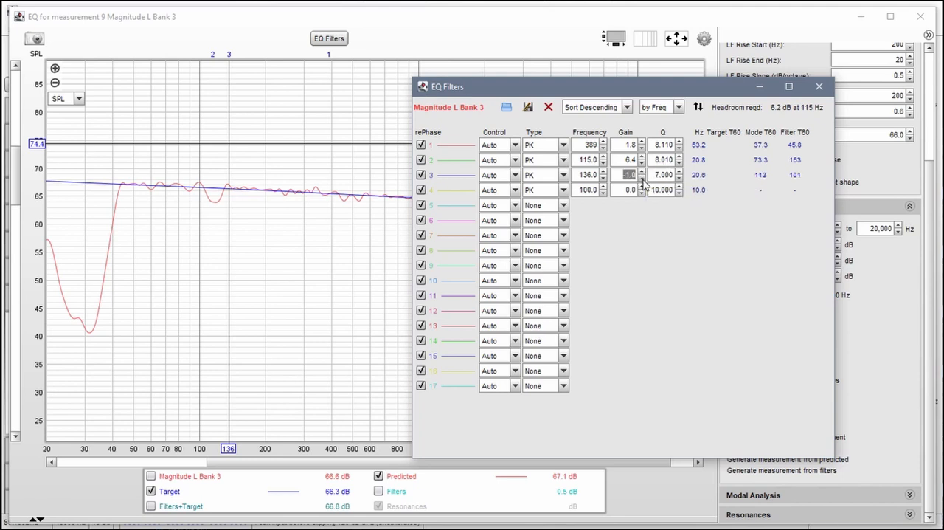
{"action": "left_click", "coordinate": [642, 177]}
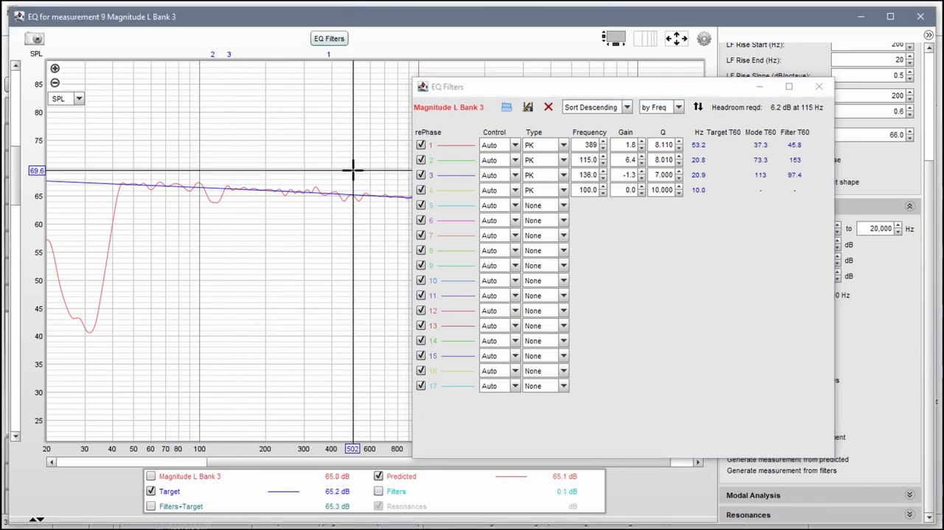
{"action": "left_click_drag", "start_coordinate": [447, 86], "coordinate": [520, 255]}
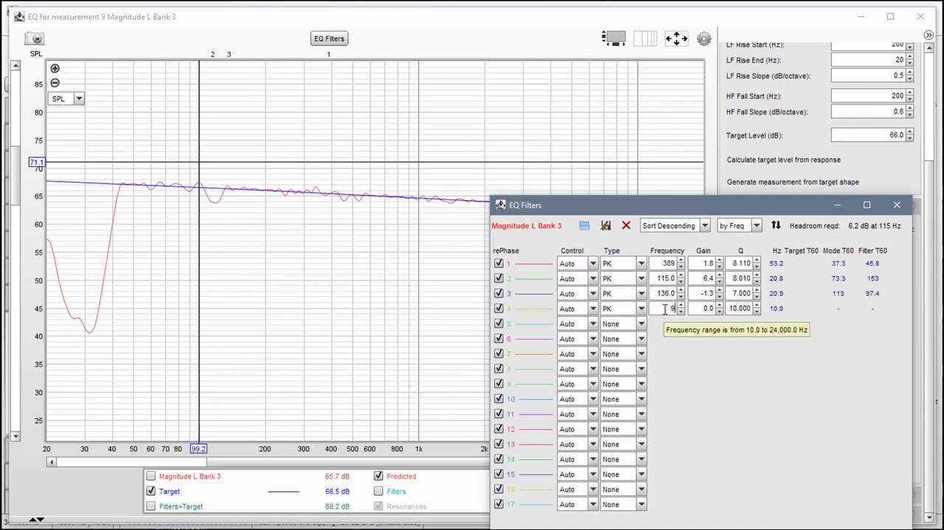
{"action": "type", "text": "99.0"}
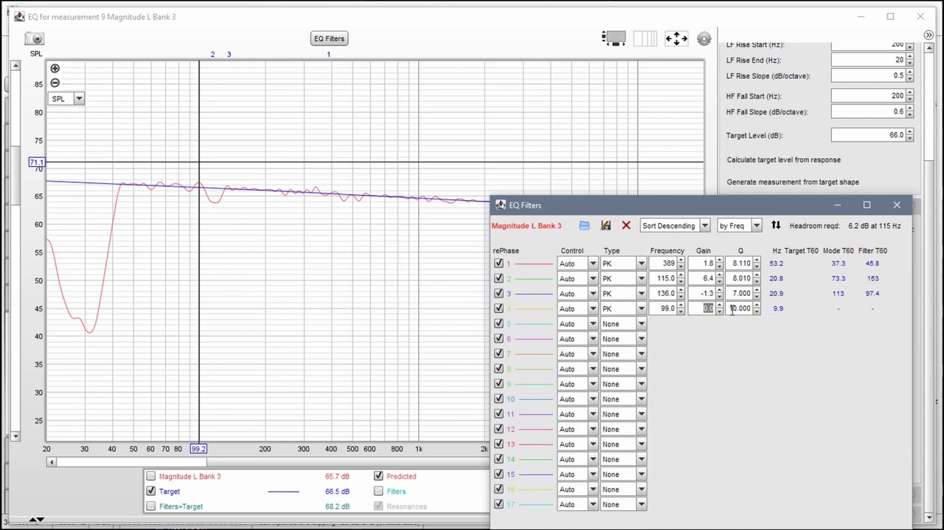
{"action": "left_click", "coordinate": [702, 309]}
{"action": "type", "text": "-0.5"}
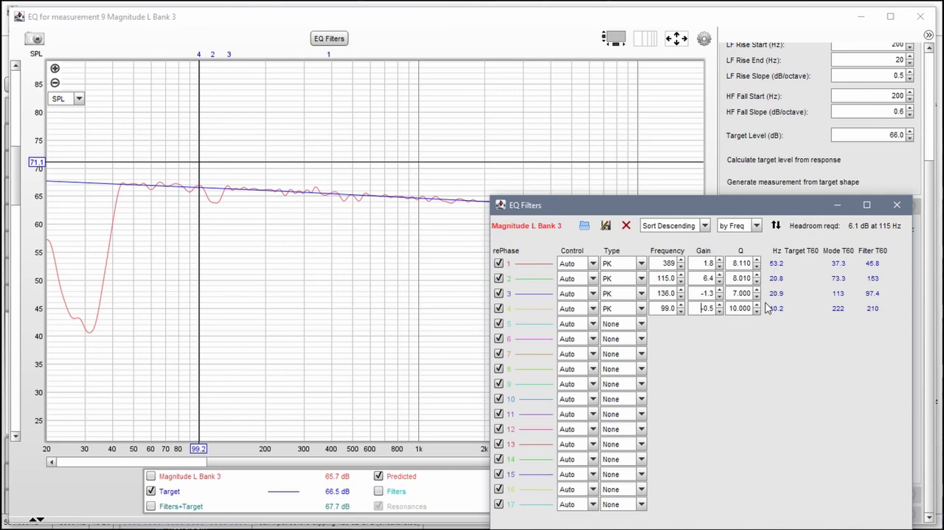
{"action": "mouse_move", "coordinate": [897, 204]}
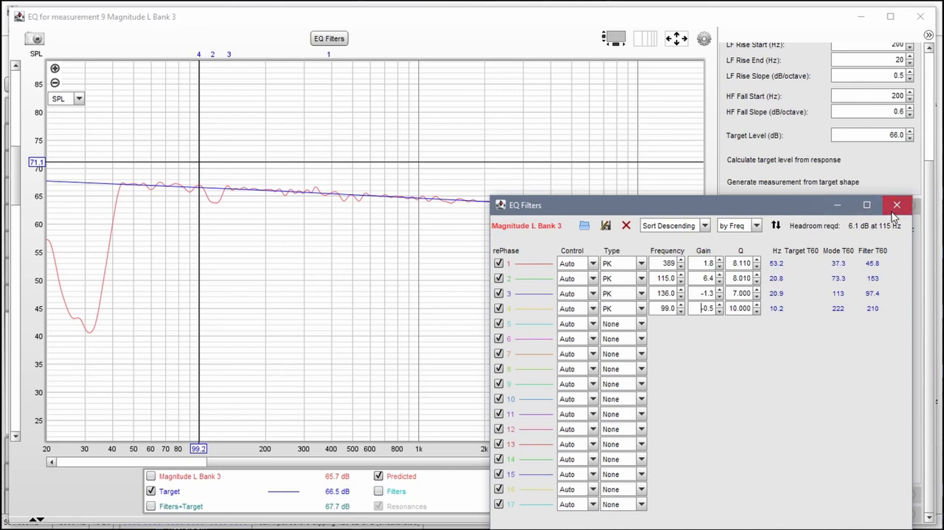
Close the filter list, briefly reopening it to confirm the four filters.
{"action": "left_click", "coordinate": [896, 204]}
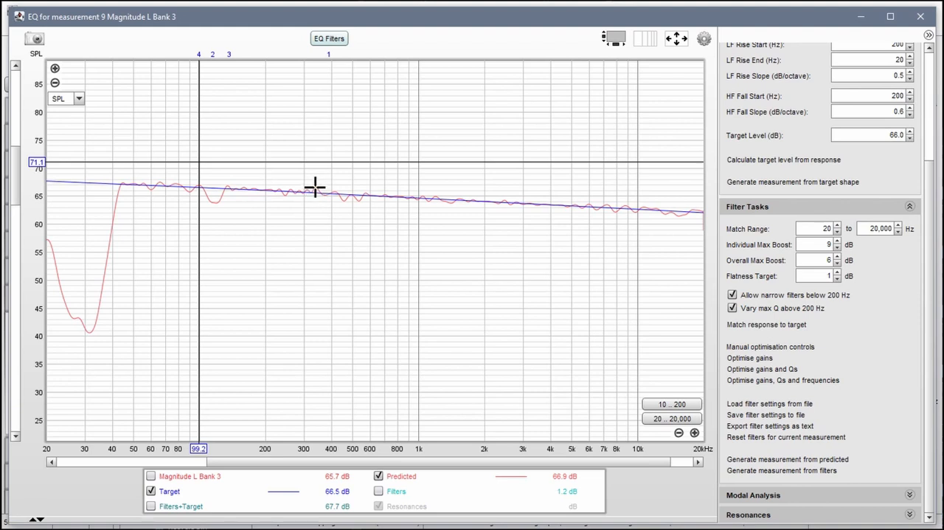
{"action": "left_click", "coordinate": [329, 38]}
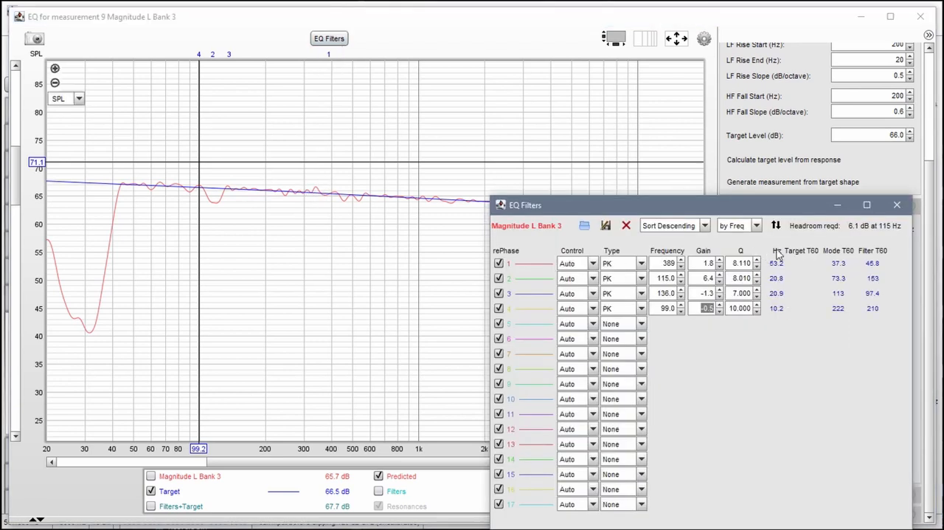
{"action": "left_click", "coordinate": [778, 225]}
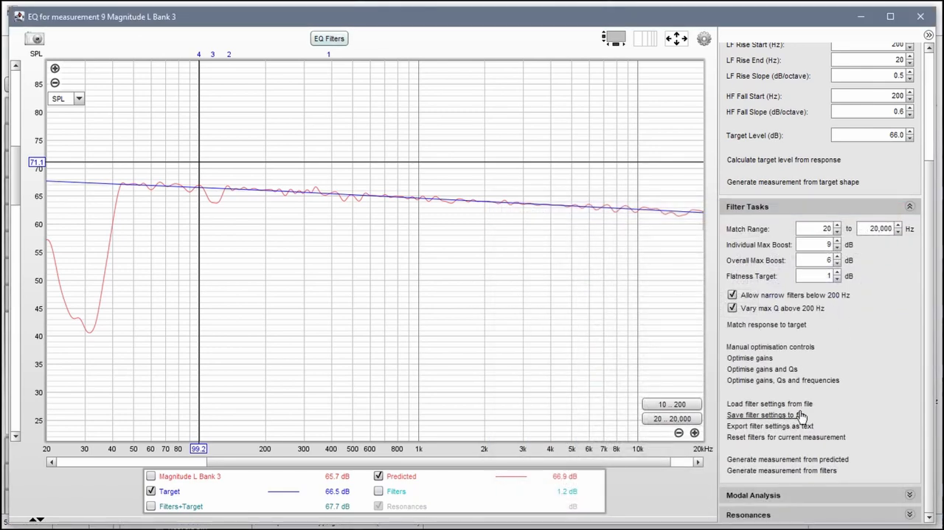
Save the filter settings as MagnitudeL-Bank3.xml in the Magnitude Banks folder.
{"action": "left_click", "coordinate": [764, 415]}
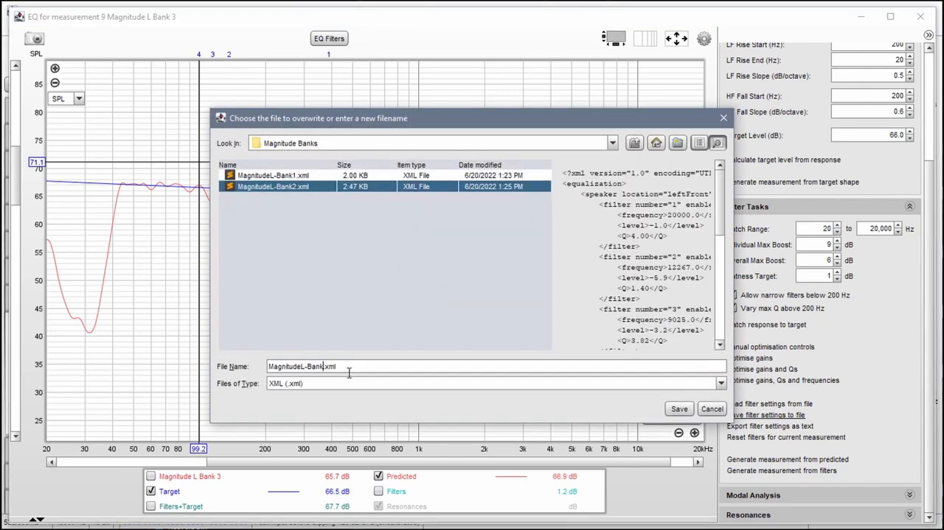
{"action": "left_click", "coordinate": [679, 409]}
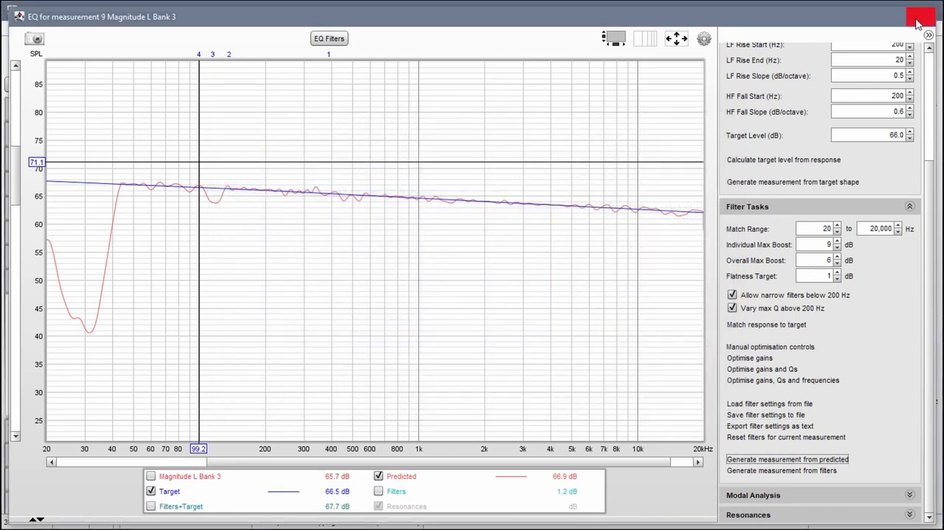
Close the EQ window and rename the predicted measurement 'Magnitude L Prediction'.
{"action": "left_click", "coordinate": [910, 15]}
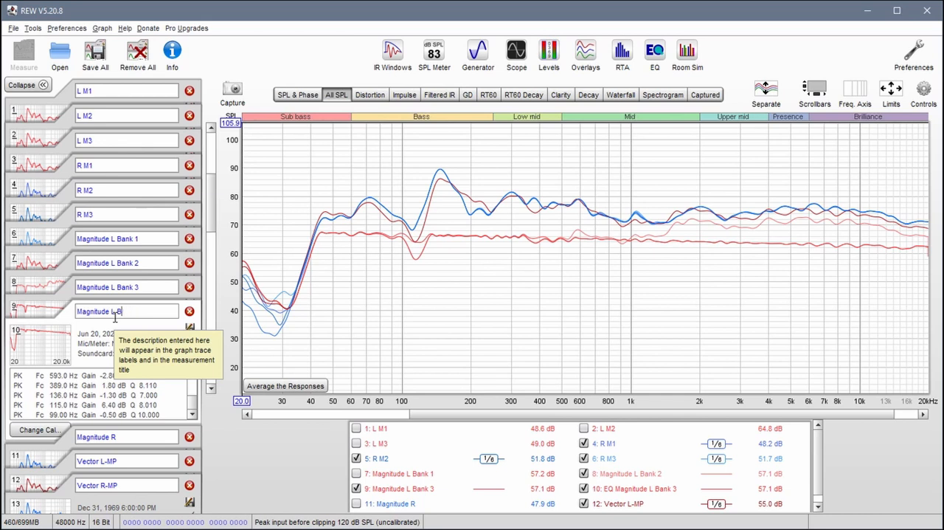
{"action": "type", "text": "Prediction"}
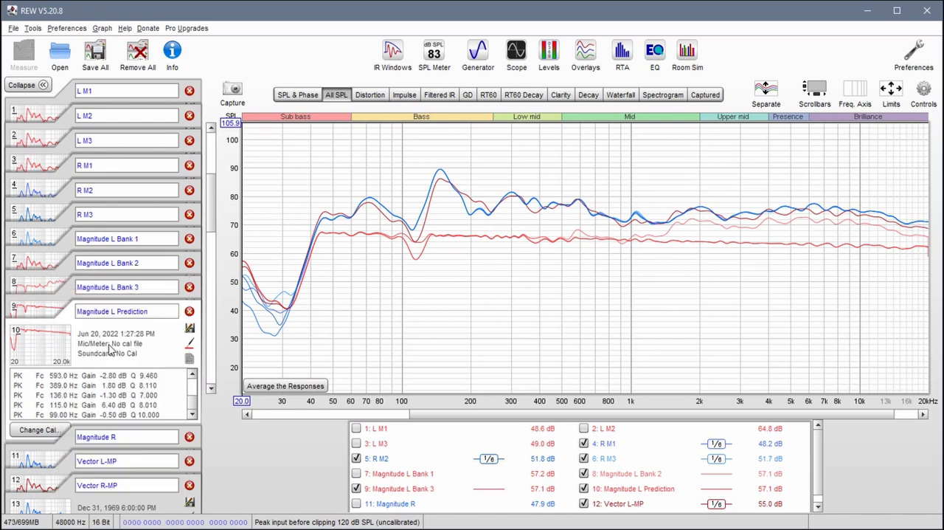
Clear all trace selections and tick only Magnitude L Prediction.
{"action": "right_click", "coordinate": [399, 459]}
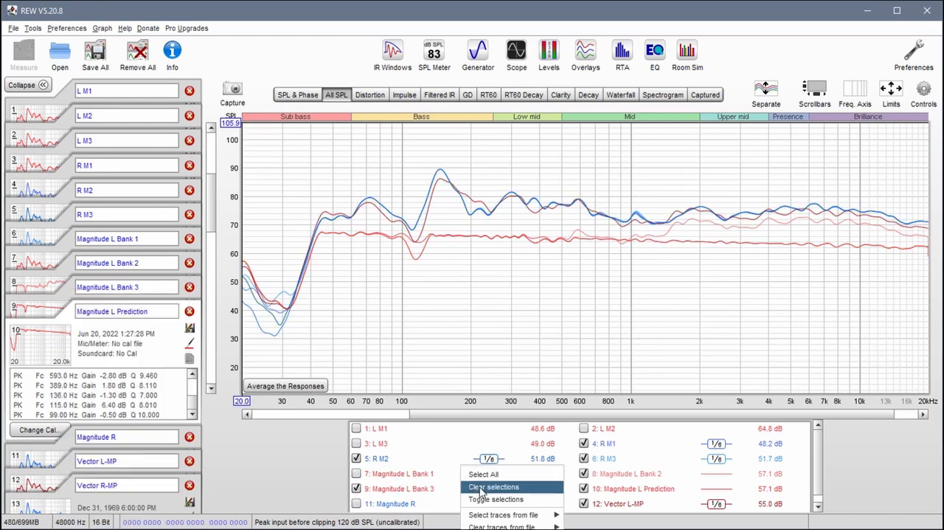
{"action": "left_click", "coordinate": [493, 487]}
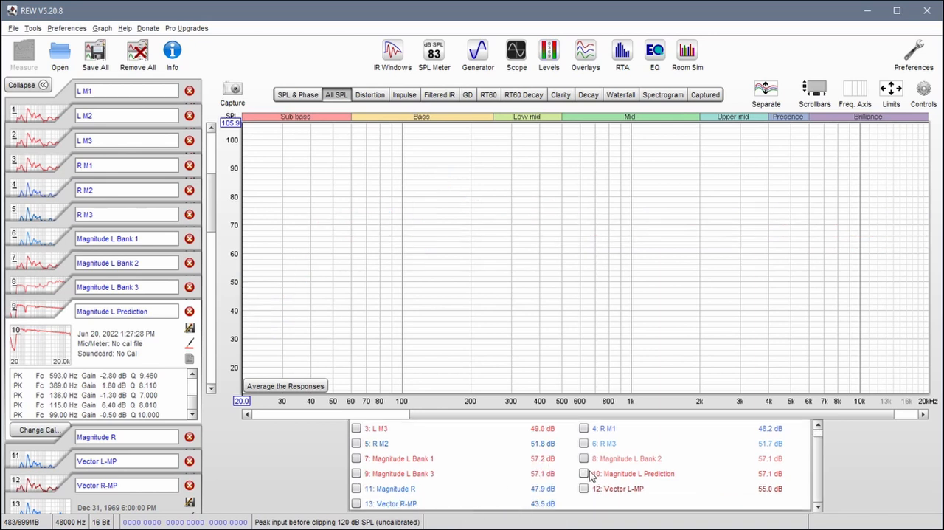
{"action": "left_click", "coordinate": [584, 473]}
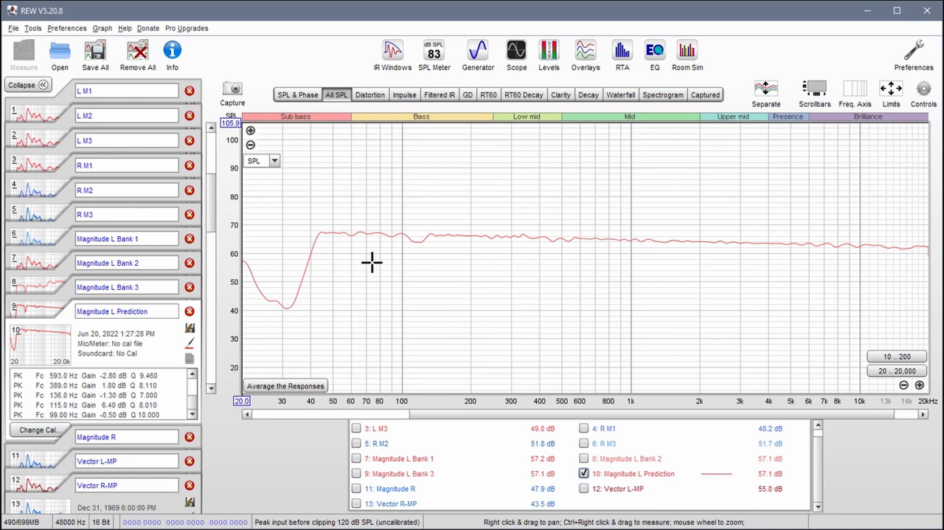
{"action": "mouse_move", "coordinate": [461, 233]}
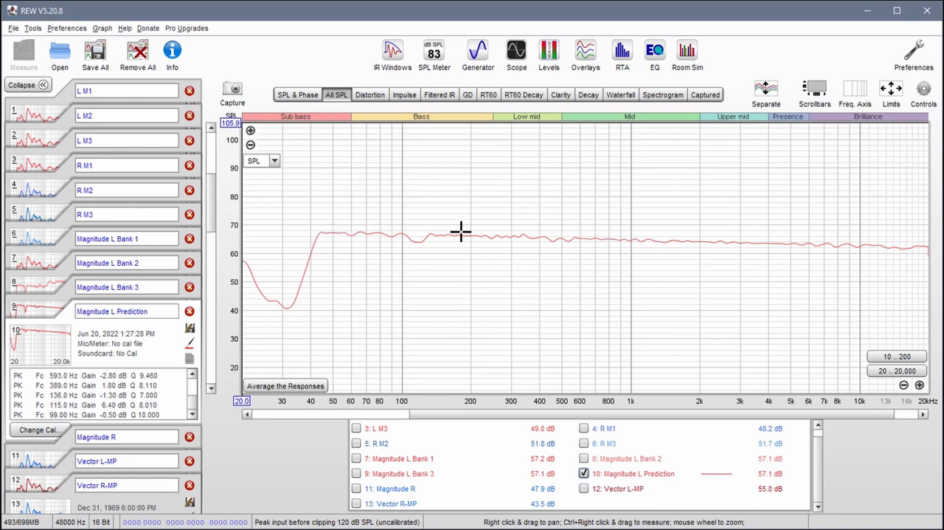
{"action": "mouse_move", "coordinate": [378, 245]}
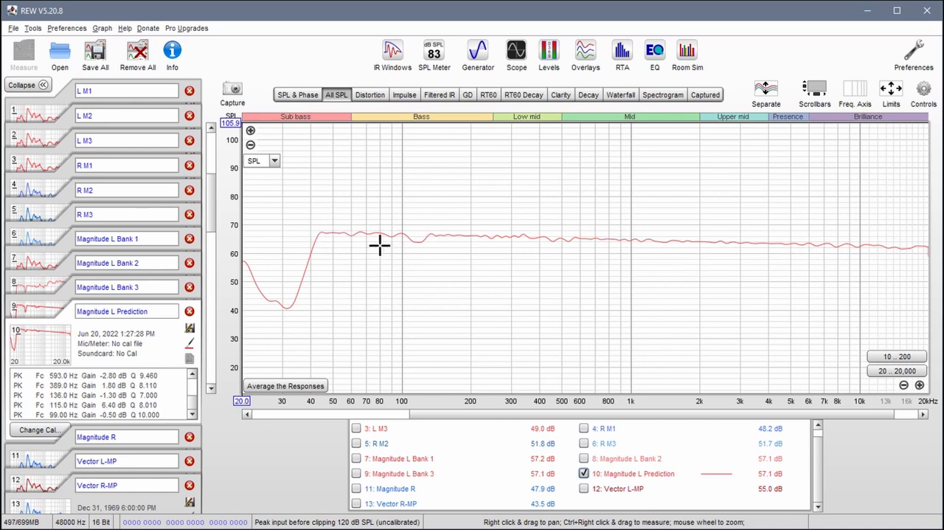
{"action": "mouse_move", "coordinate": [360, 245]}
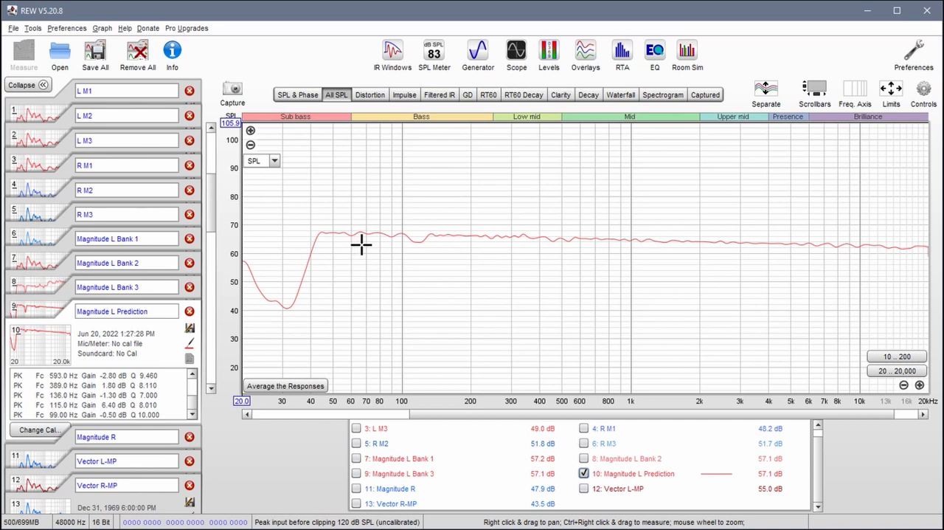
{"action": "mouse_move", "coordinate": [318, 227]}
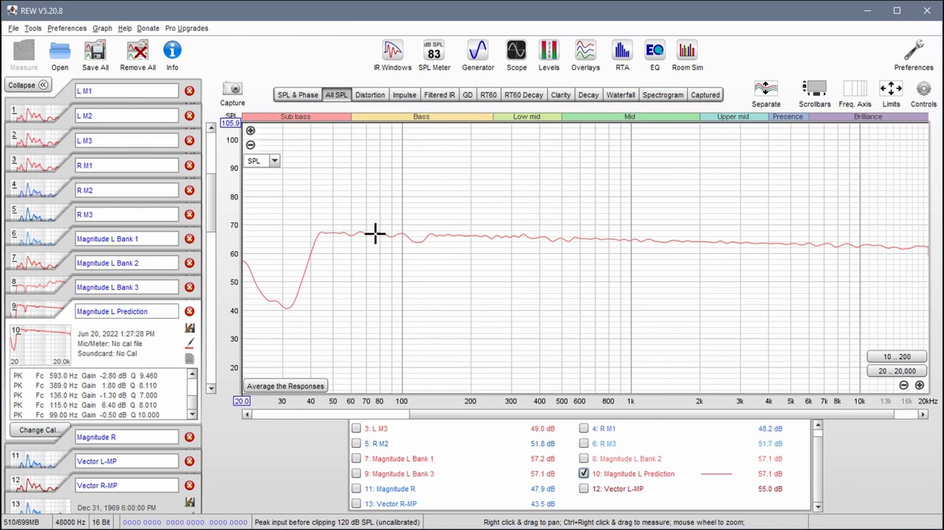
{"action": "mouse_move", "coordinate": [348, 235]}
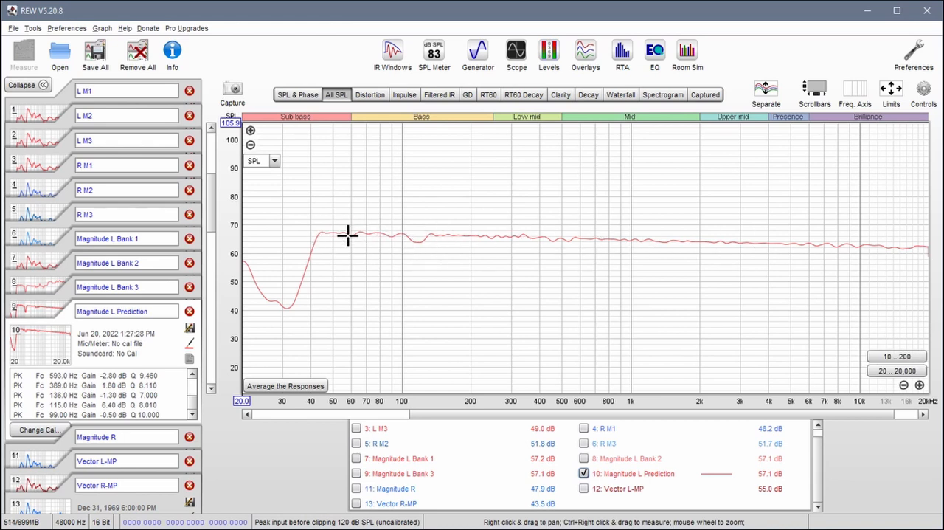
{"action": "mouse_move", "coordinate": [418, 227]}
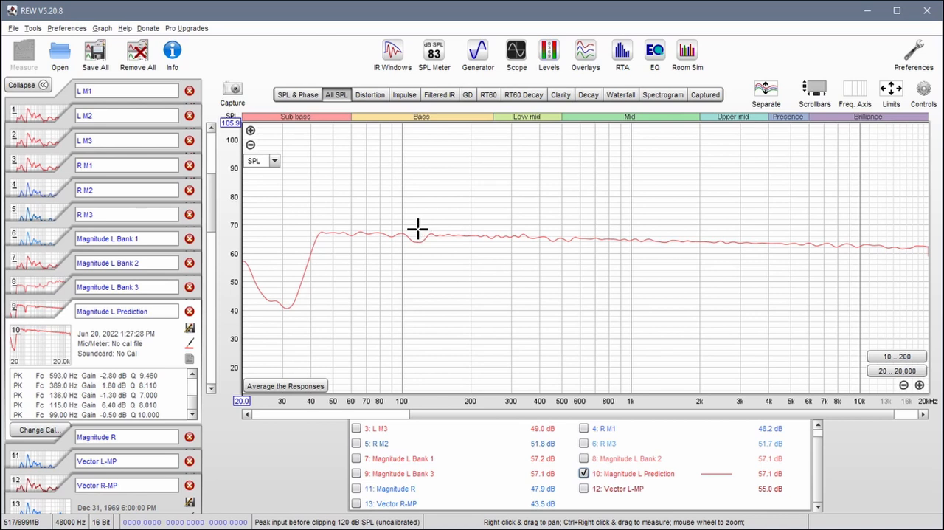